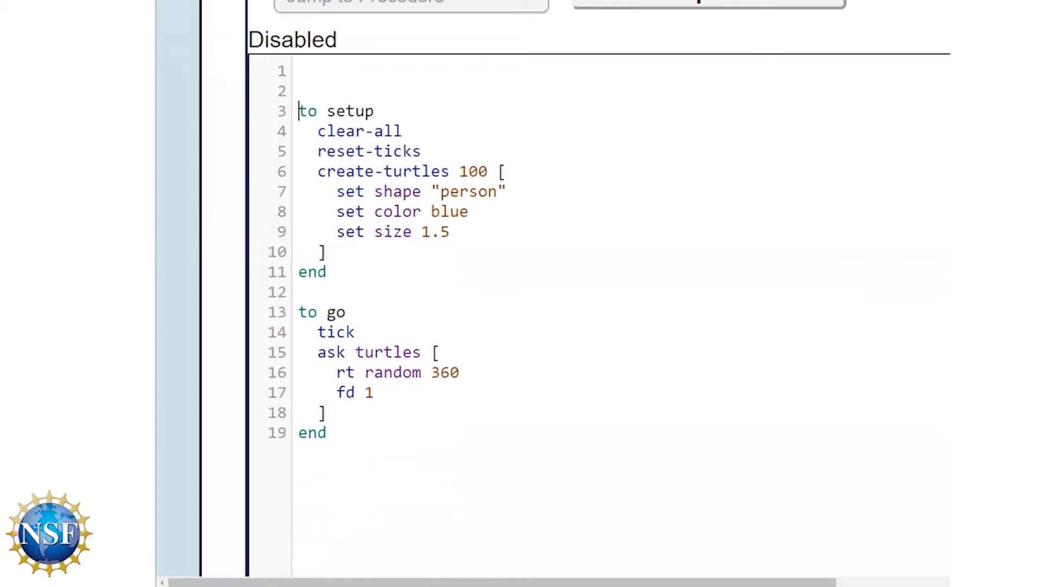
# Add turtles-own [illness] as the first line, then move the cursor below set size
pyautogui.write('turtl')
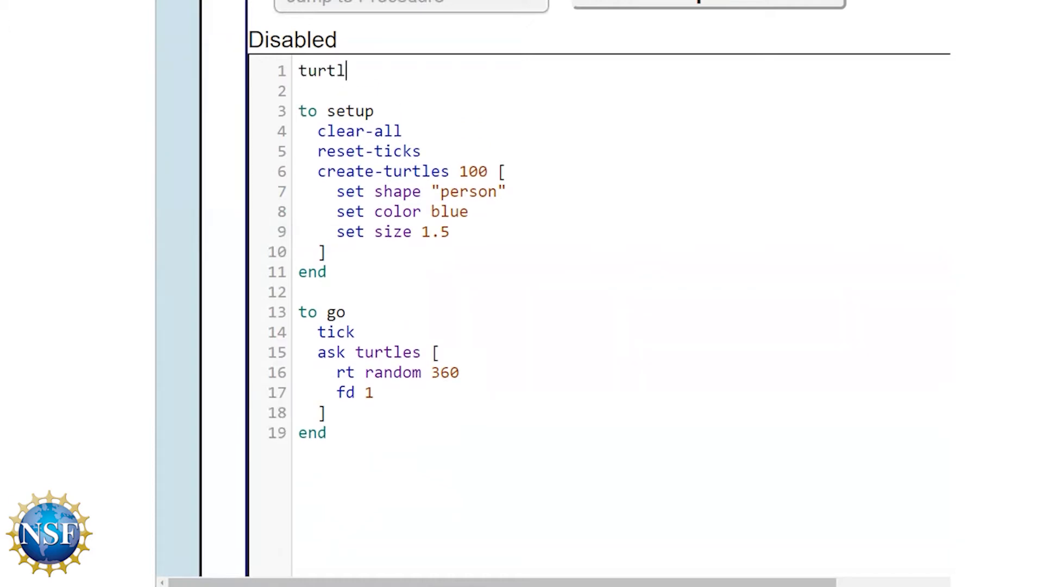
pyautogui.write('es-own [')
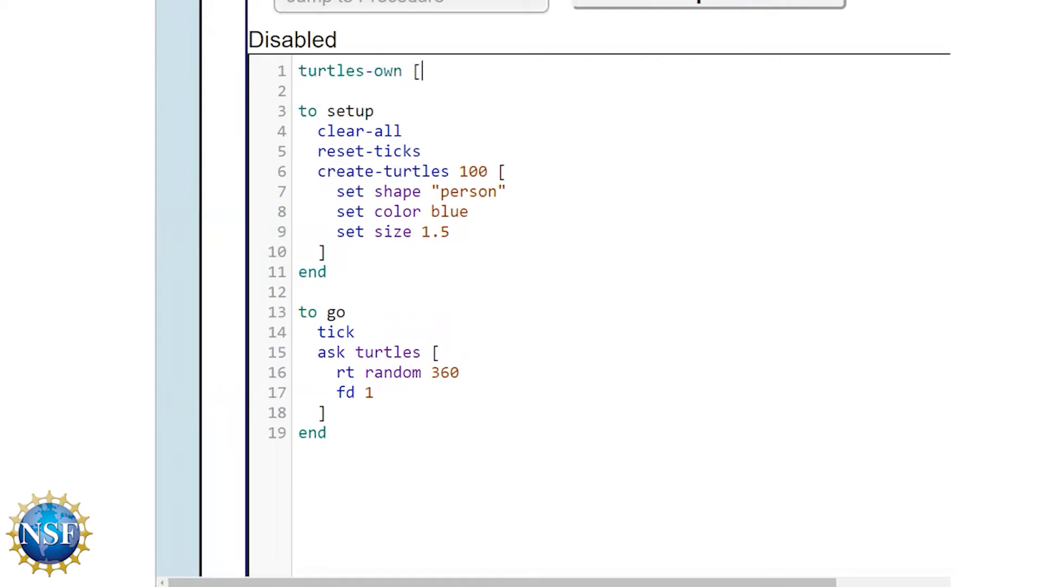
pyautogui.write('illn')
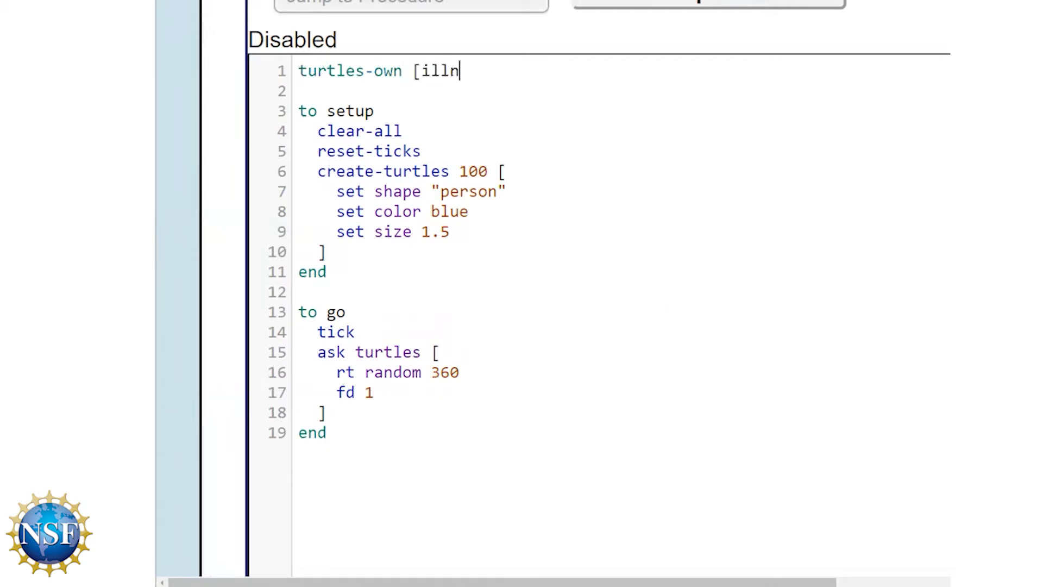
pyautogui.write('ess]')
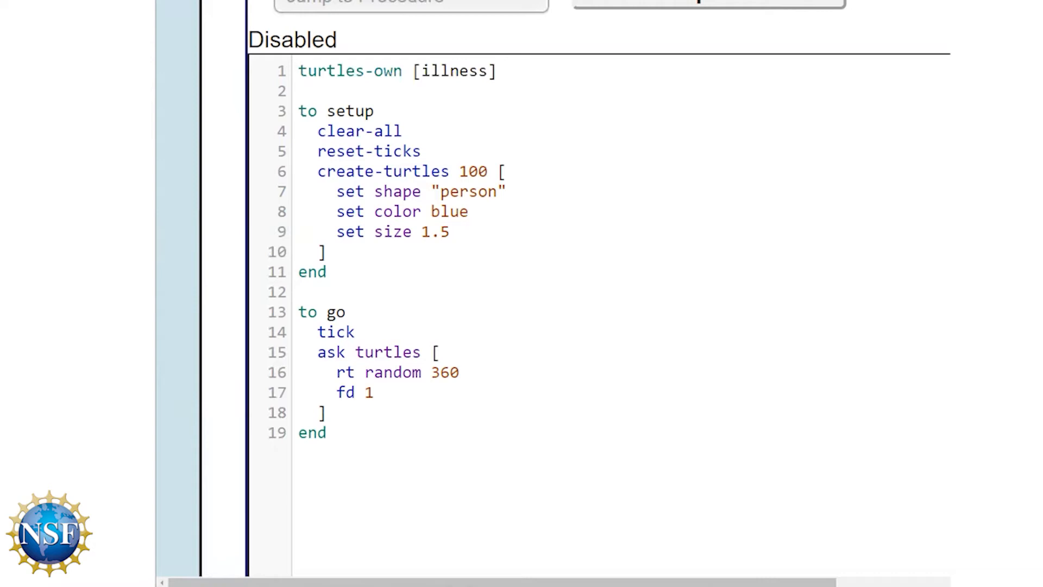
pyautogui.click(495, 71)
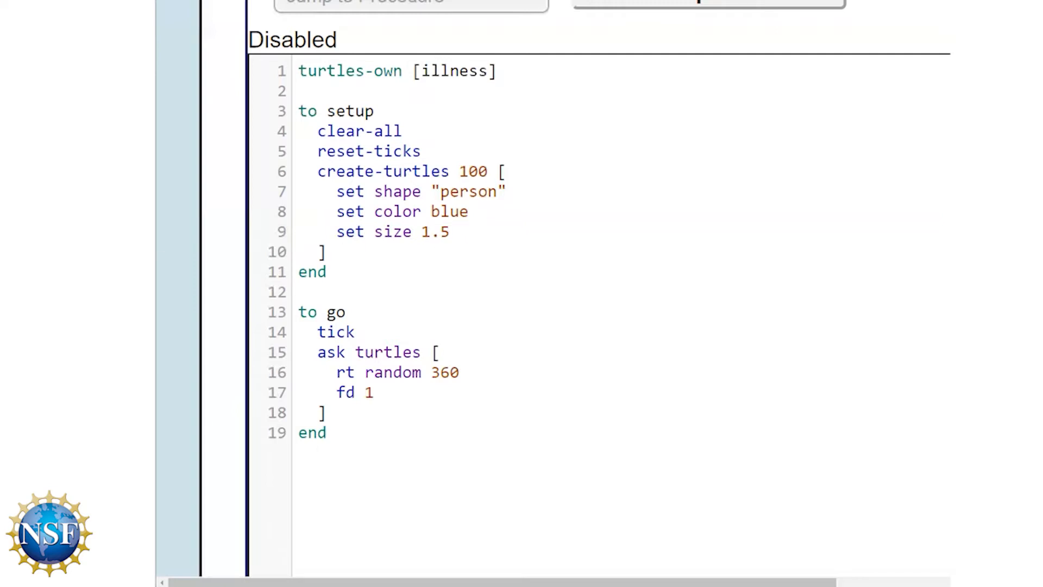
# Add set illness 0 inside create-turtles so each new turtle starts healthy
pyautogui.write('set i')
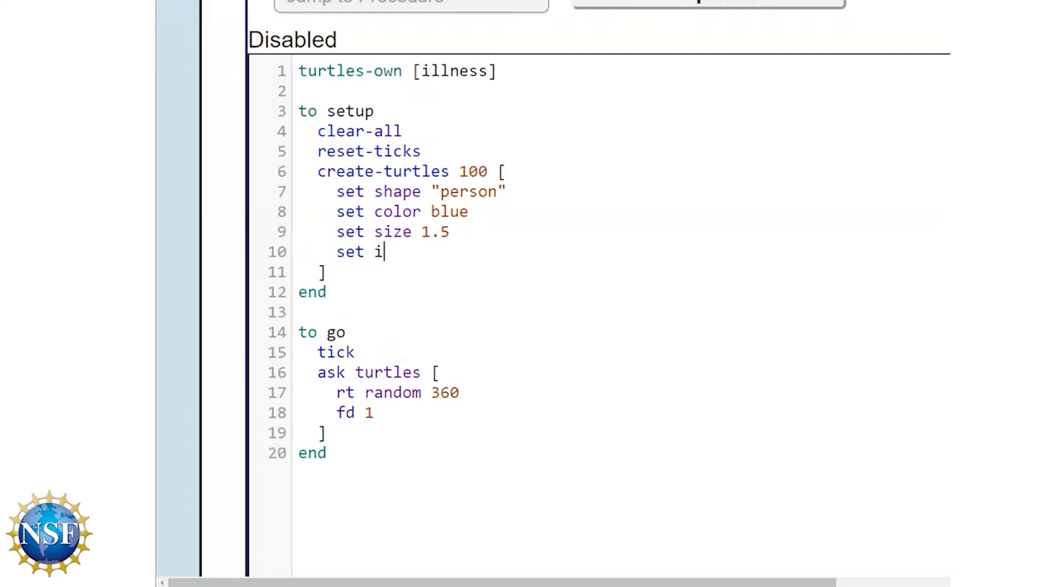
pyautogui.write('llness 0')
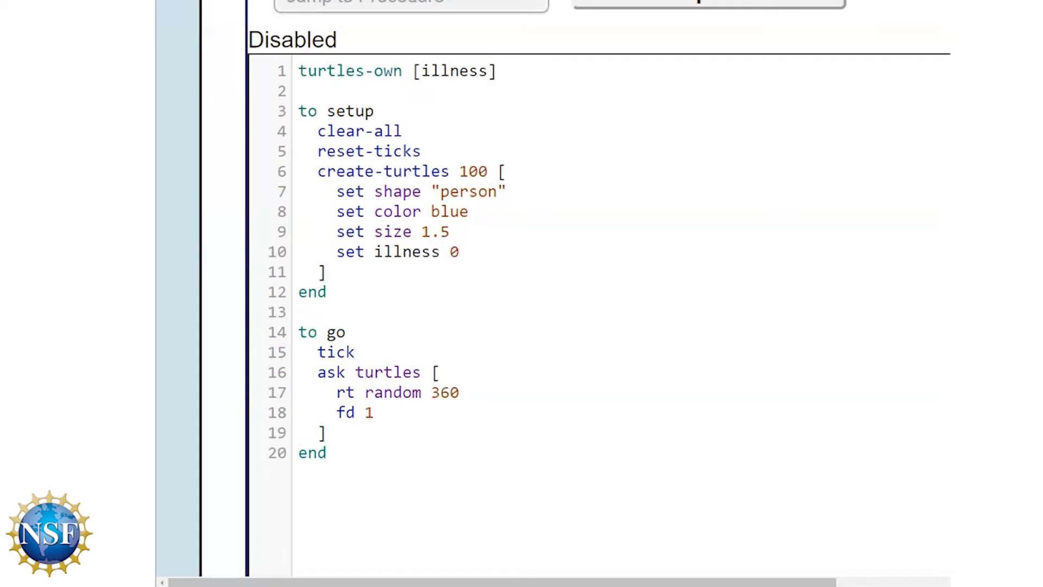
pyautogui.click(336, 272)
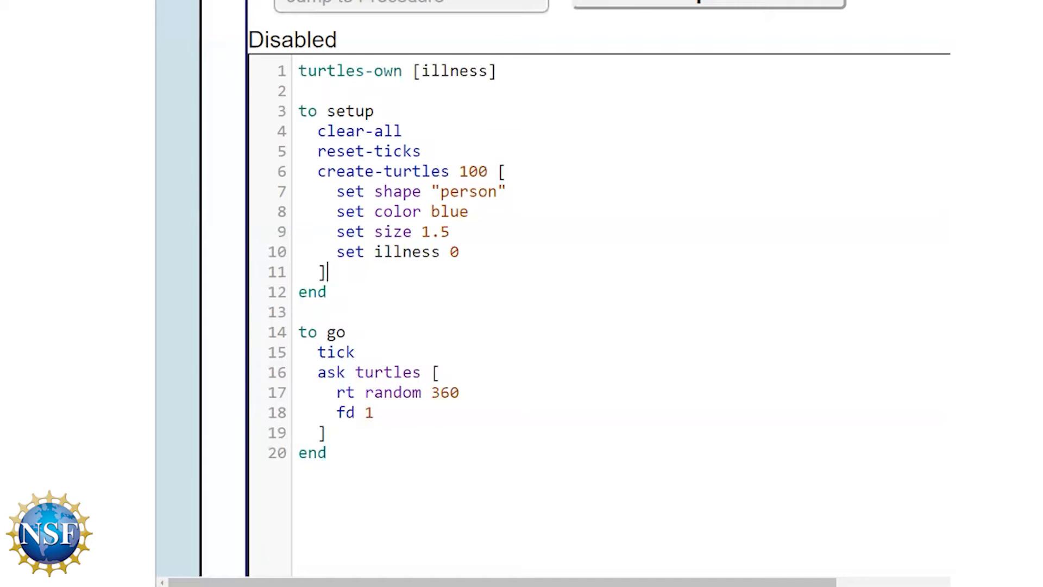
# Add ask n-of 10 turtles [ set color yellow set shape "x" set size 1.5 ]
pyautogui.write('ask n')
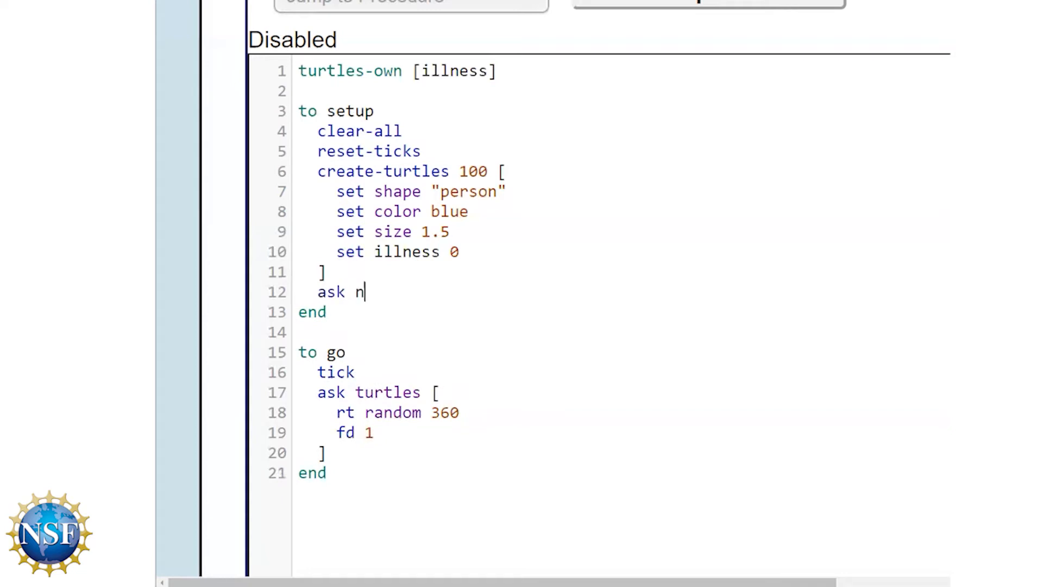
pyautogui.write('-of 10 t')
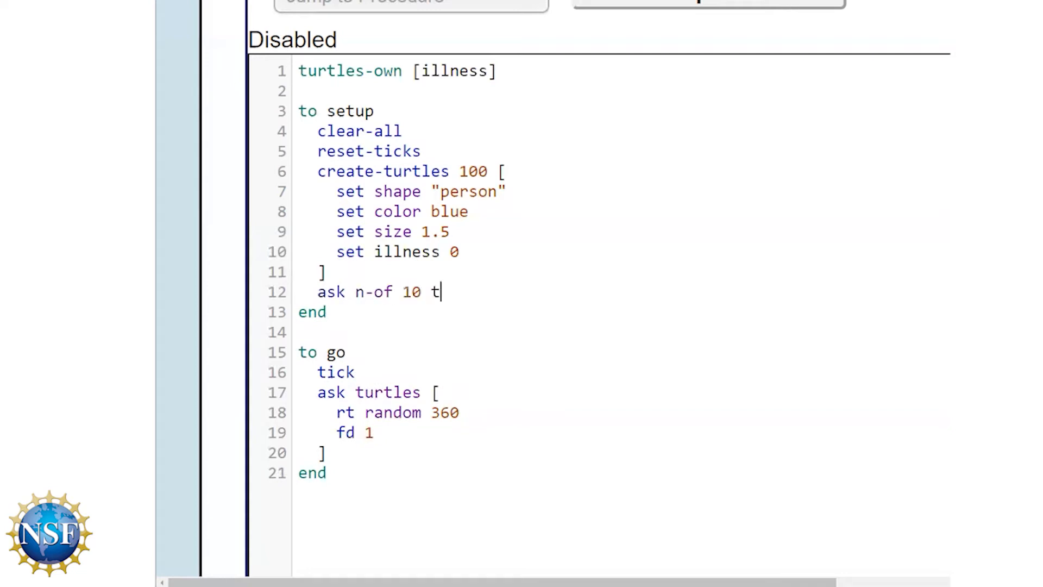
pyautogui.write('urtles')
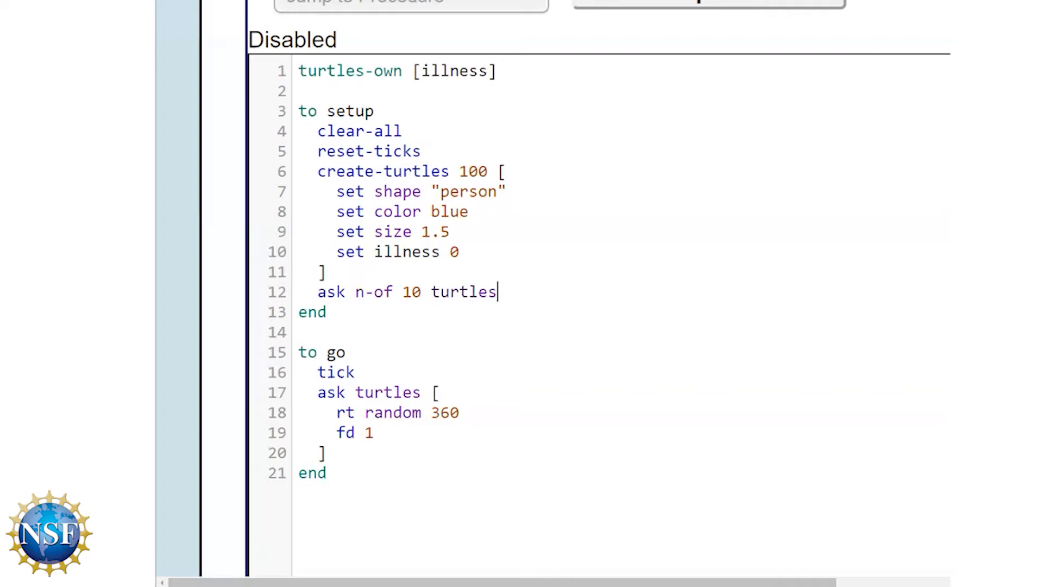
pyautogui.write('[')
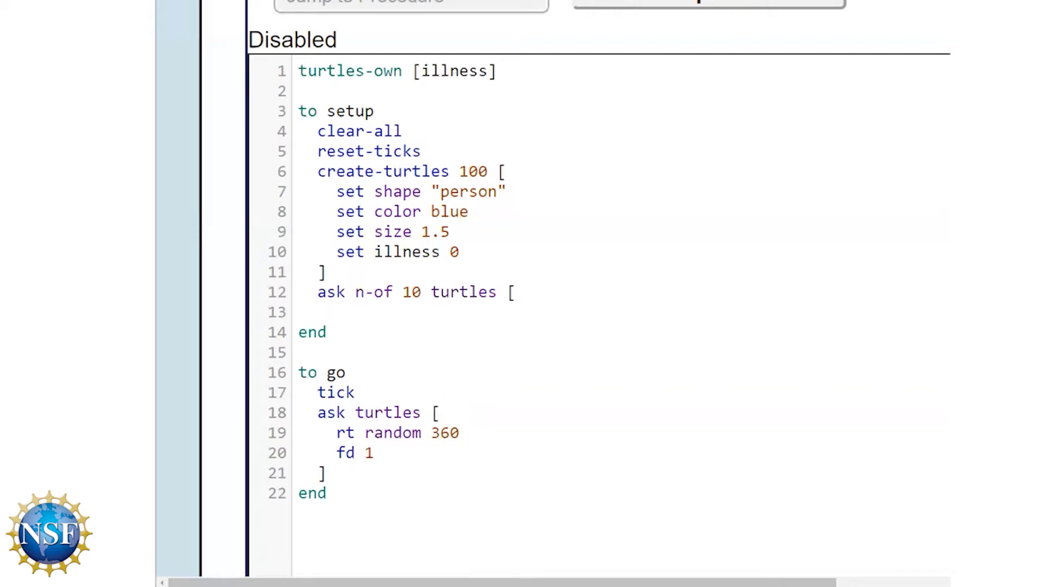
pyautogui.write('set')
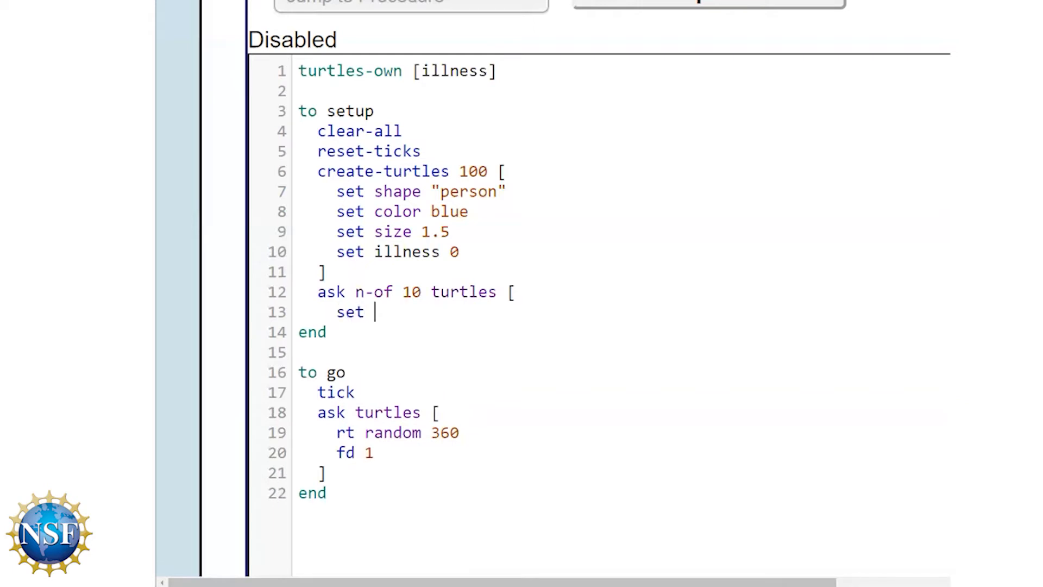
pyautogui.write('color yellow')
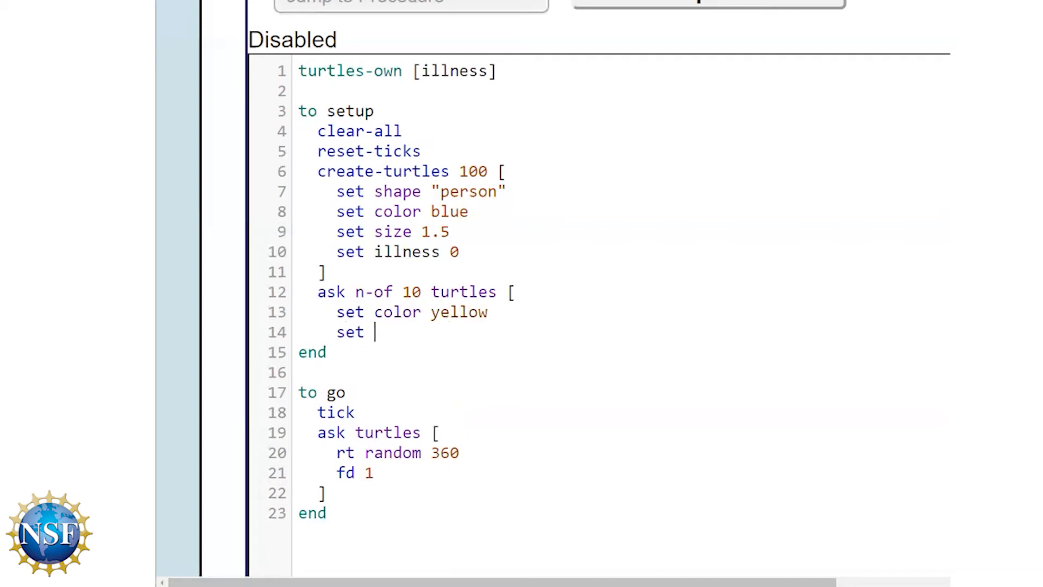
pyautogui.write('shape "x"')
pyautogui.write('set size 1.')
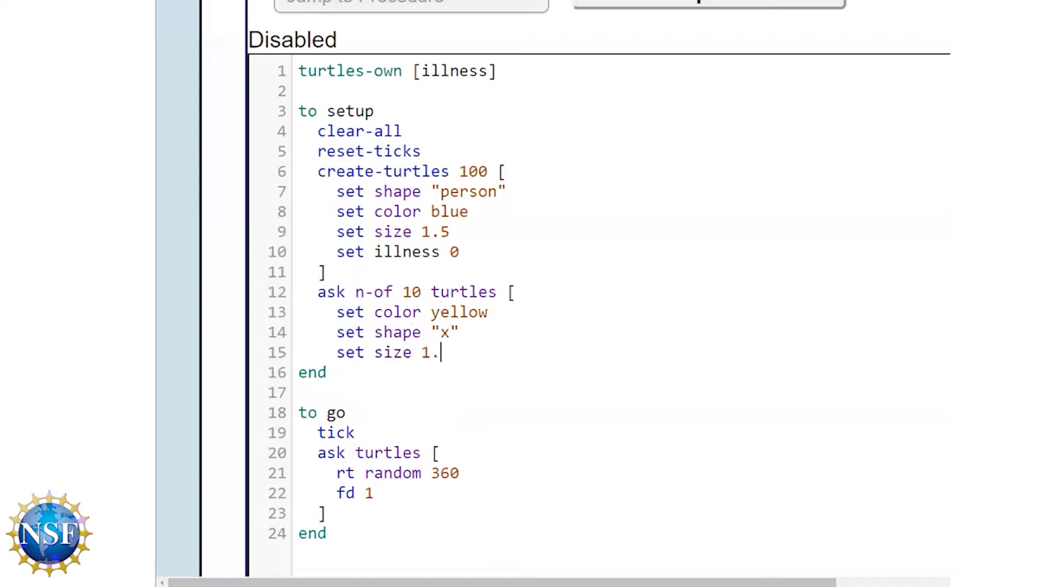
pyautogui.write('5')
pyautogui.write(']')
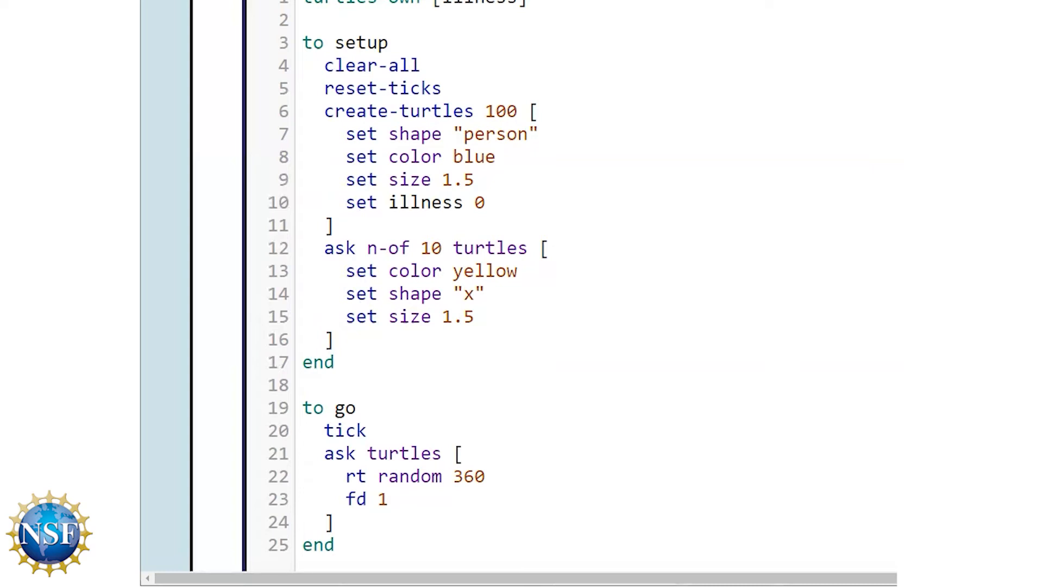
pyautogui.moveTo(224, 245)
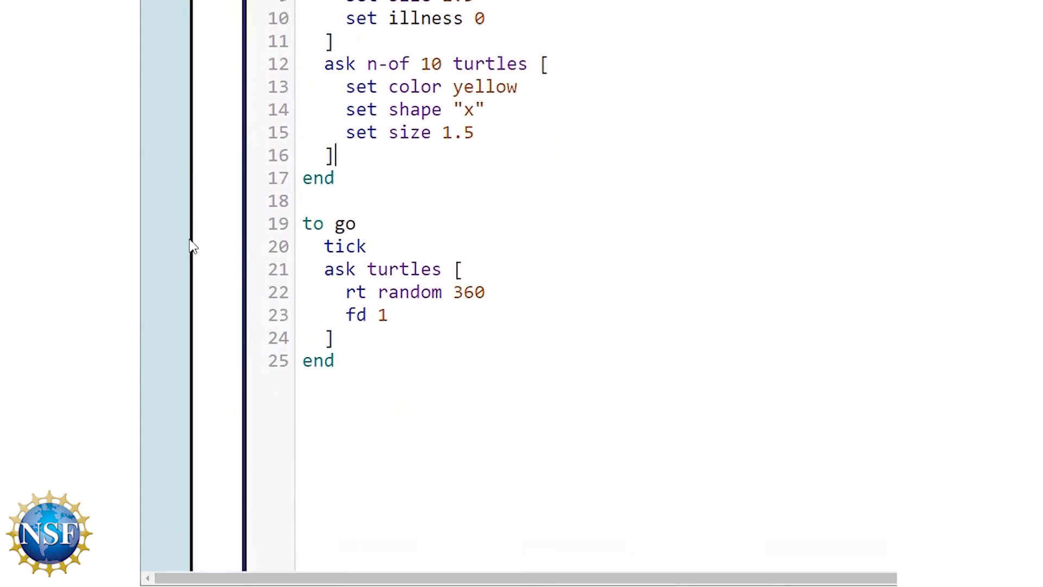
pyautogui.scroll(-3)
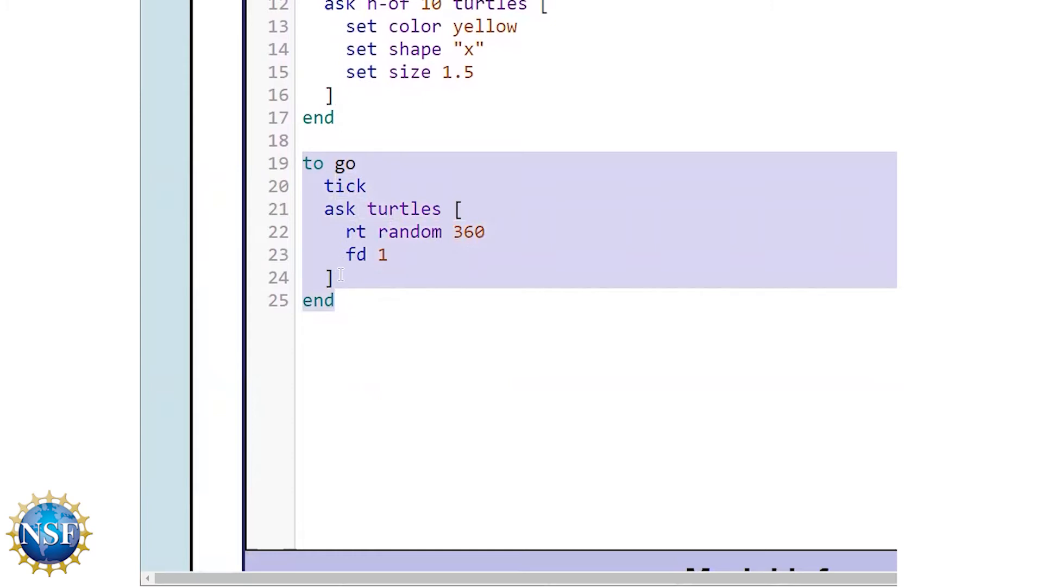
pyautogui.click(334, 277)
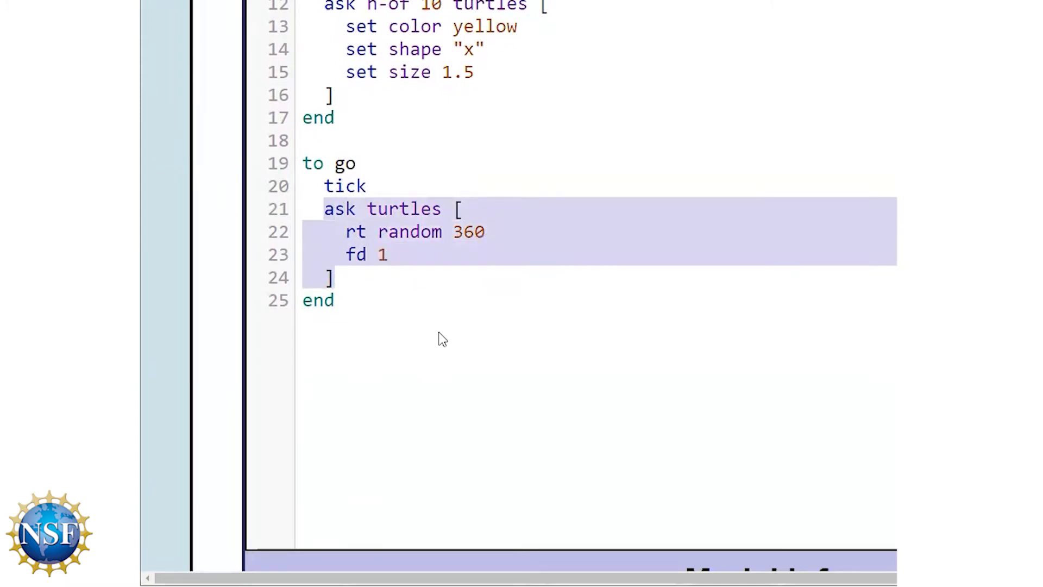
pyautogui.moveTo(345, 332)
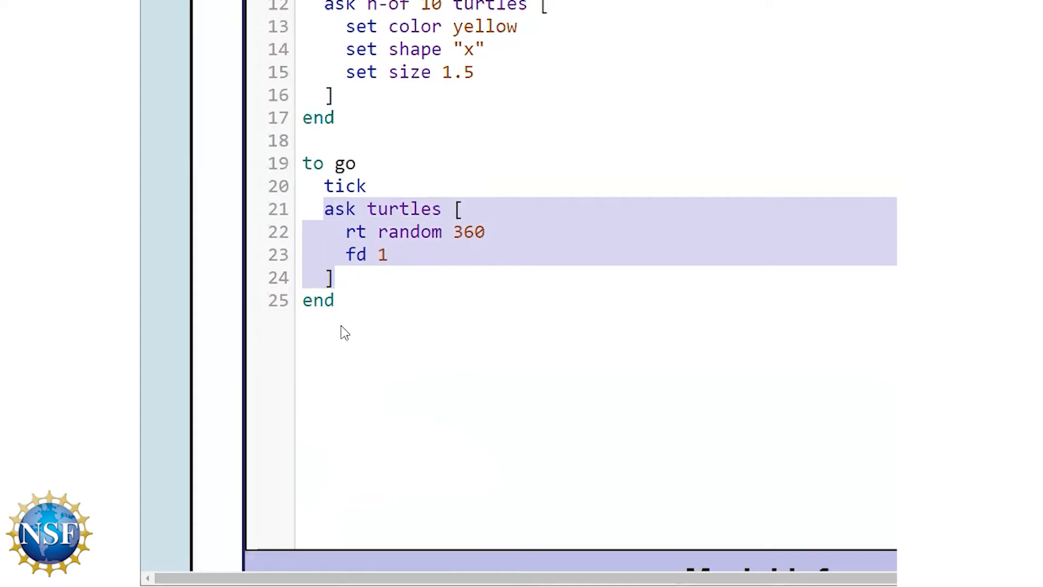
pyautogui.moveTo(393, 326)
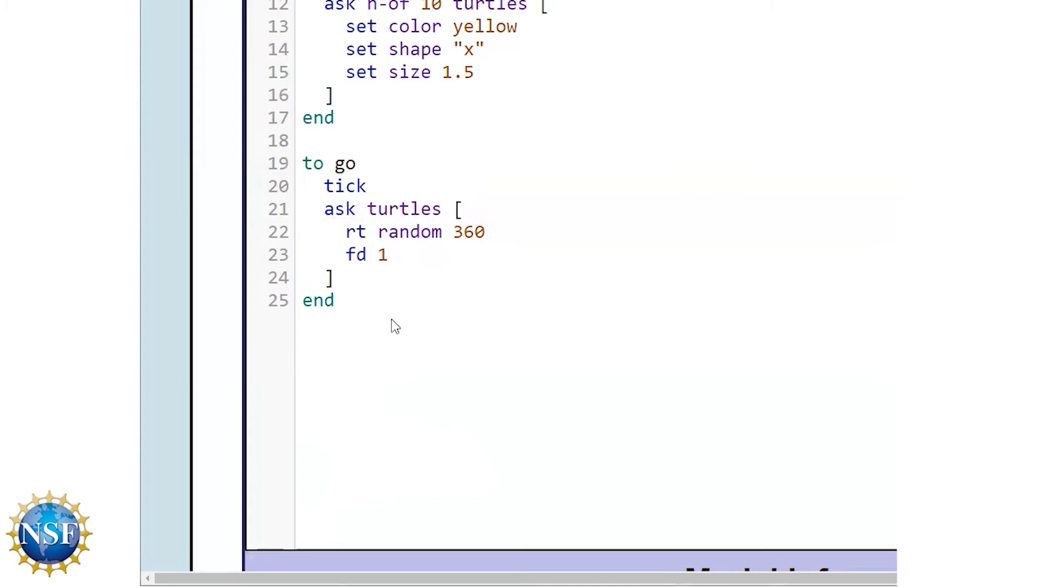
# Write a move procedure: ask turtles [ rt random 360 fd 1 ]
pyautogui.write('to m')
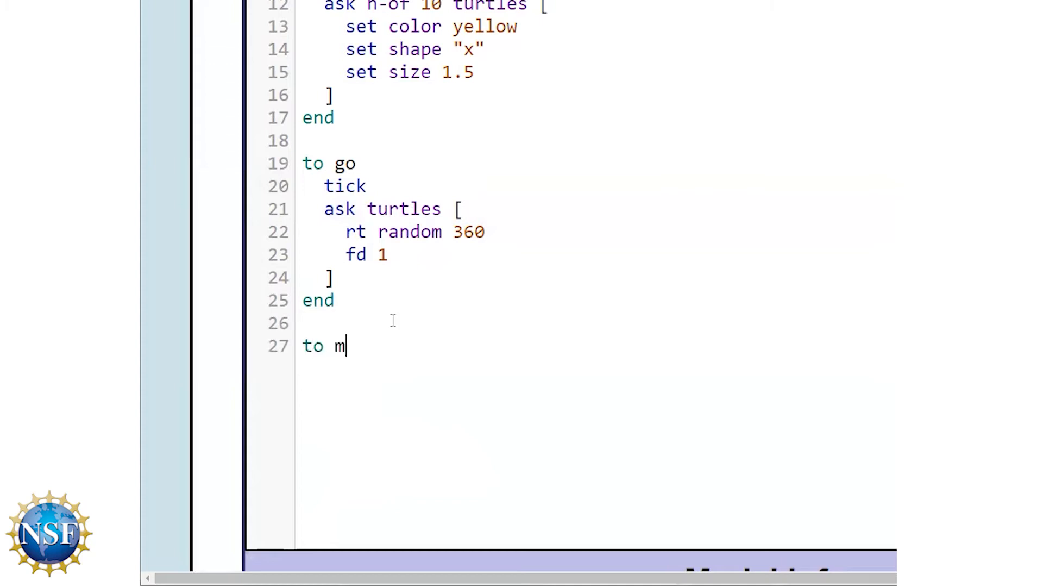
pyautogui.write('ove')
pyautogui.write('end')
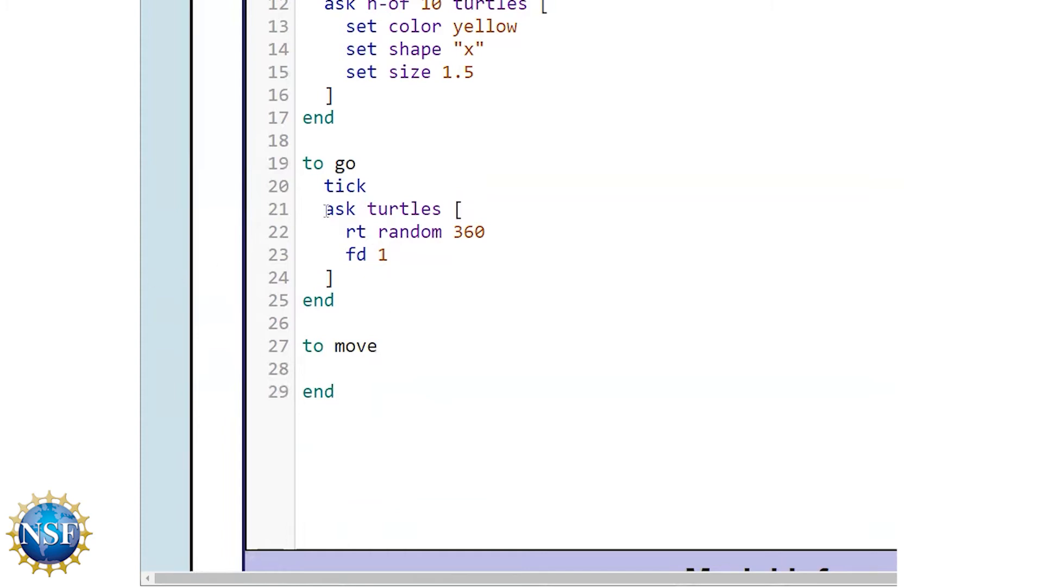
pyautogui.moveTo(325, 208); pyautogui.dragTo(332, 277)
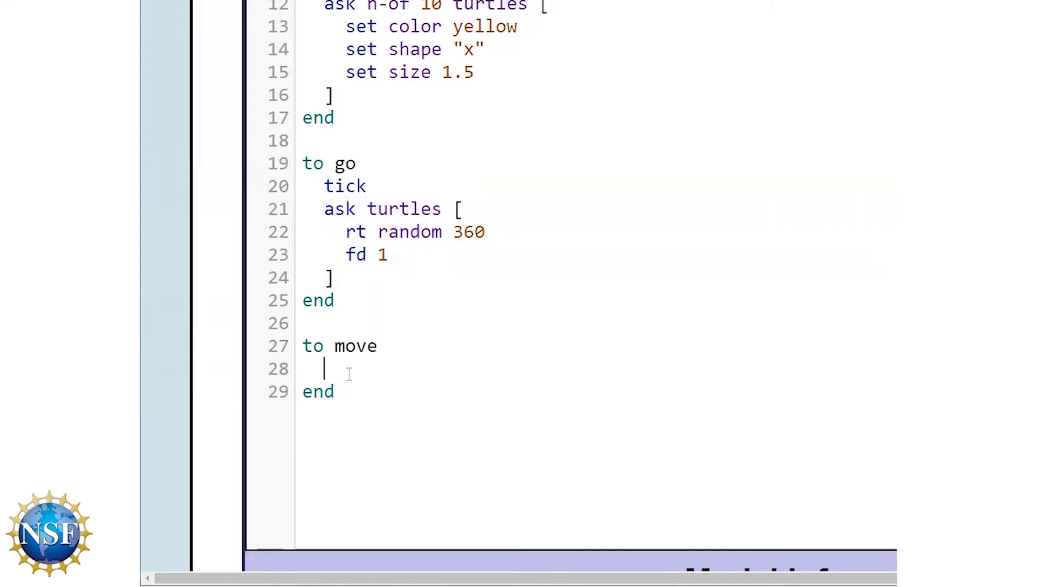
pyautogui.write('ask turtles')
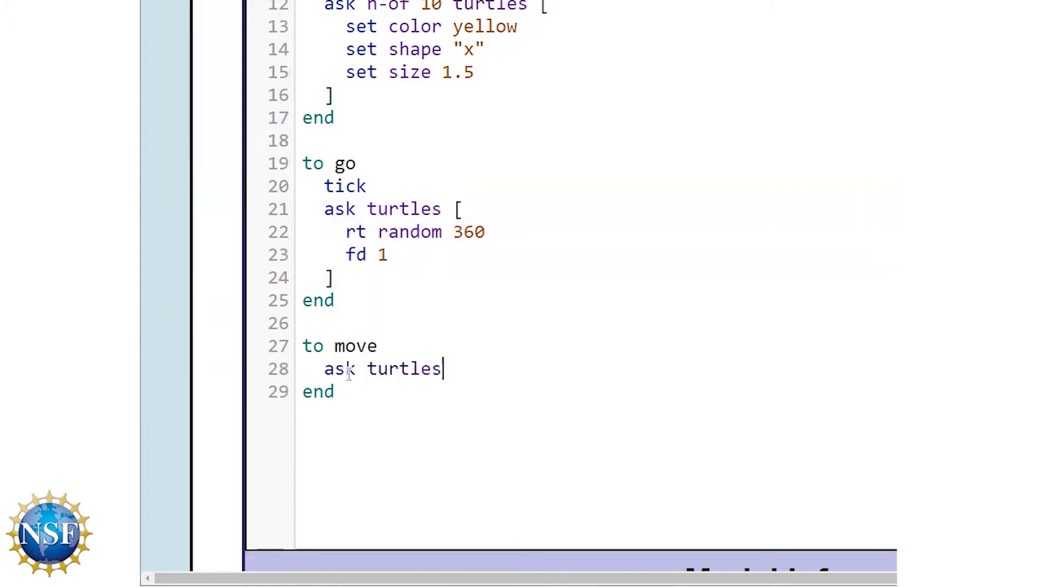
pyautogui.write('[')
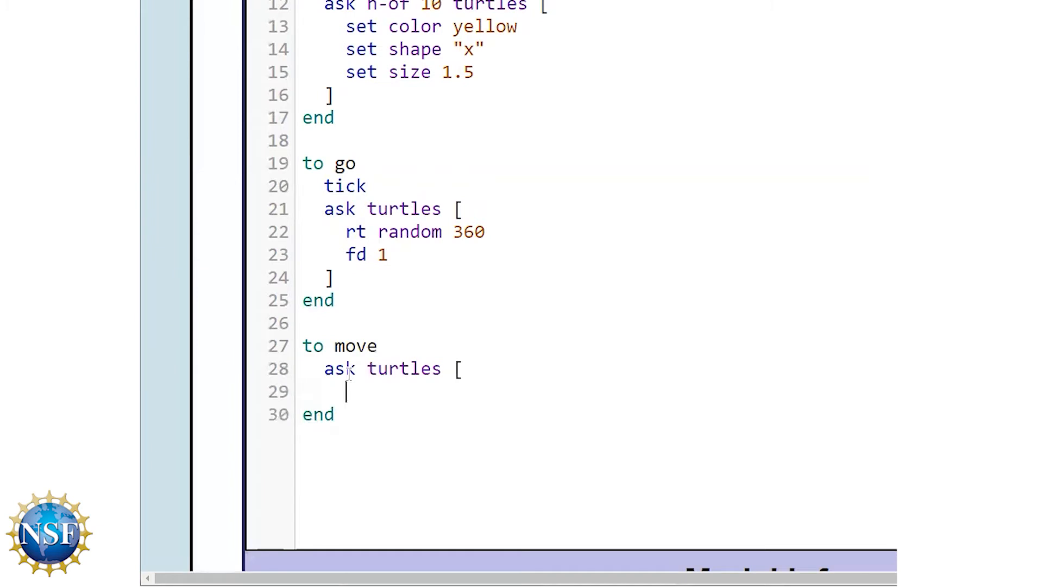
pyautogui.write('rt random')
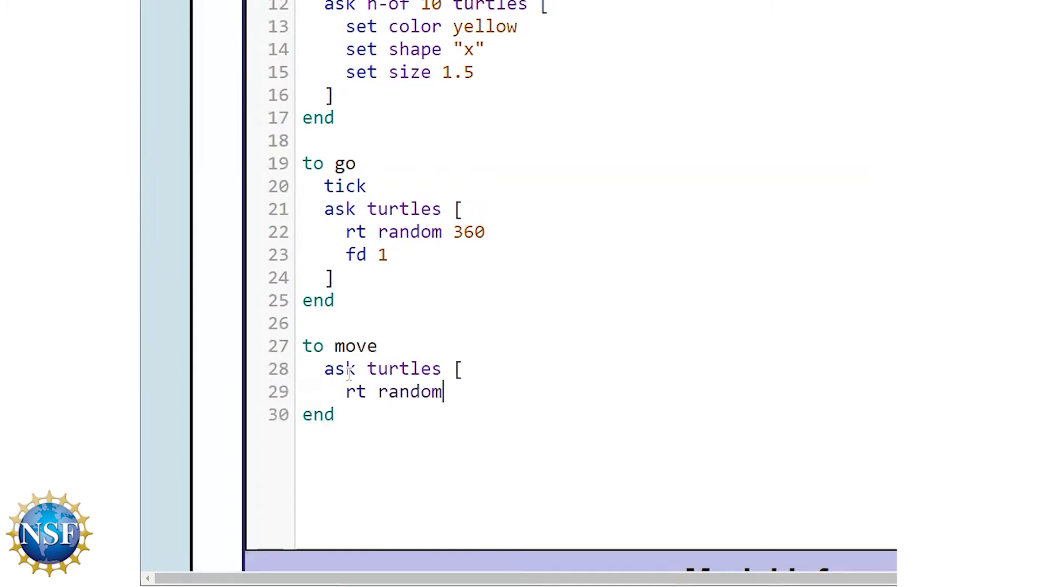
pyautogui.write('360')
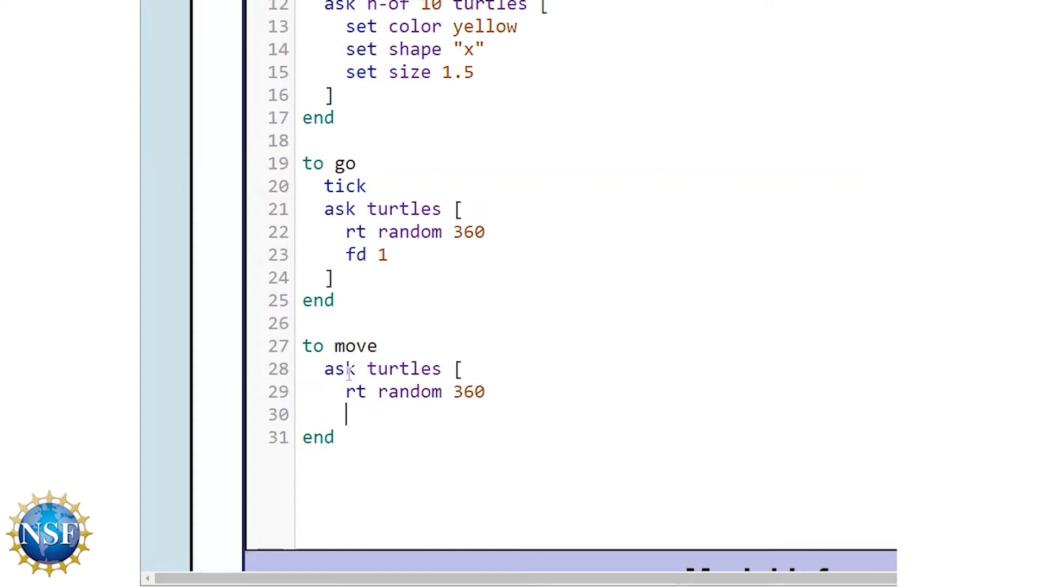
pyautogui.write('fd 1')
pyautogui.write(']')
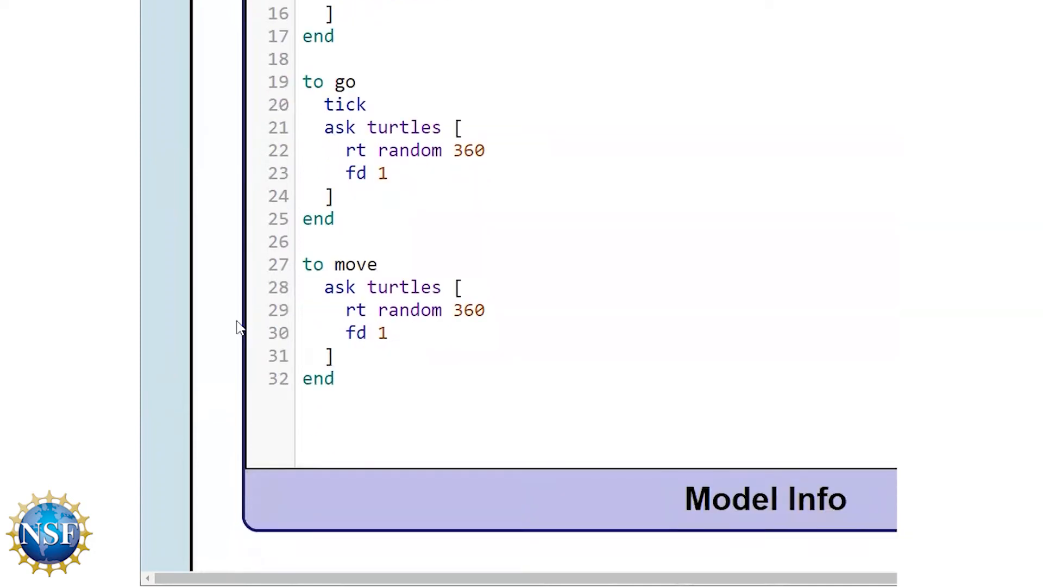
pyautogui.click(336, 356)
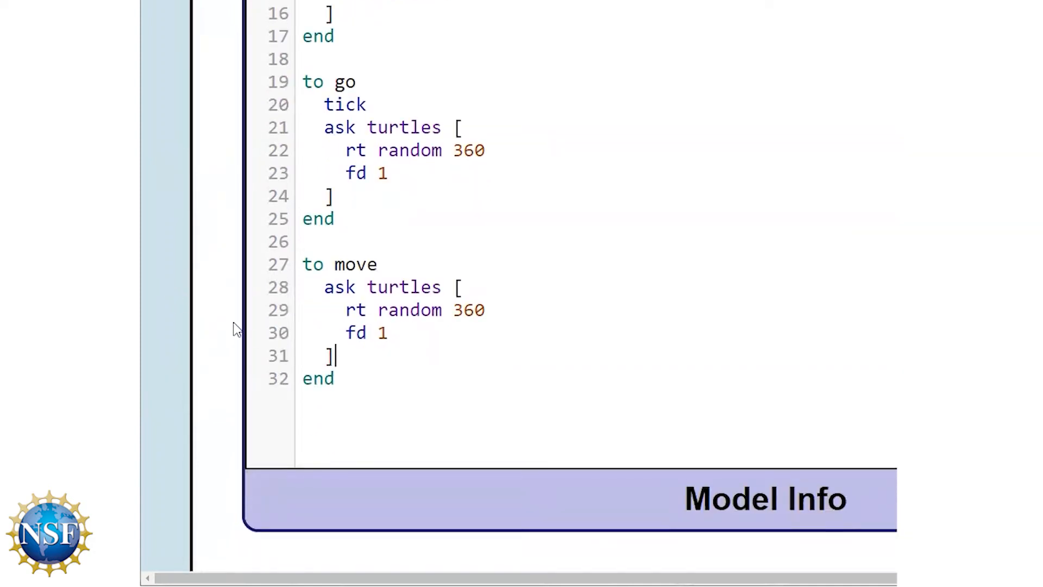
# Replace go's turning and moving lines with a call to move after tick
pyautogui.moveTo(344, 150); pyautogui.dragTo(332, 197)
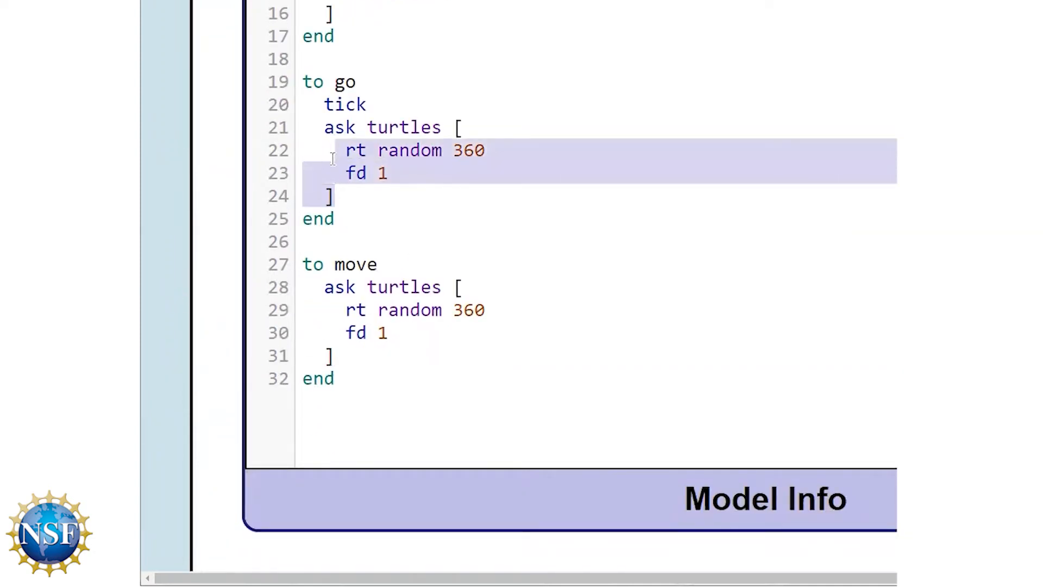
pyautogui.press('Delete')
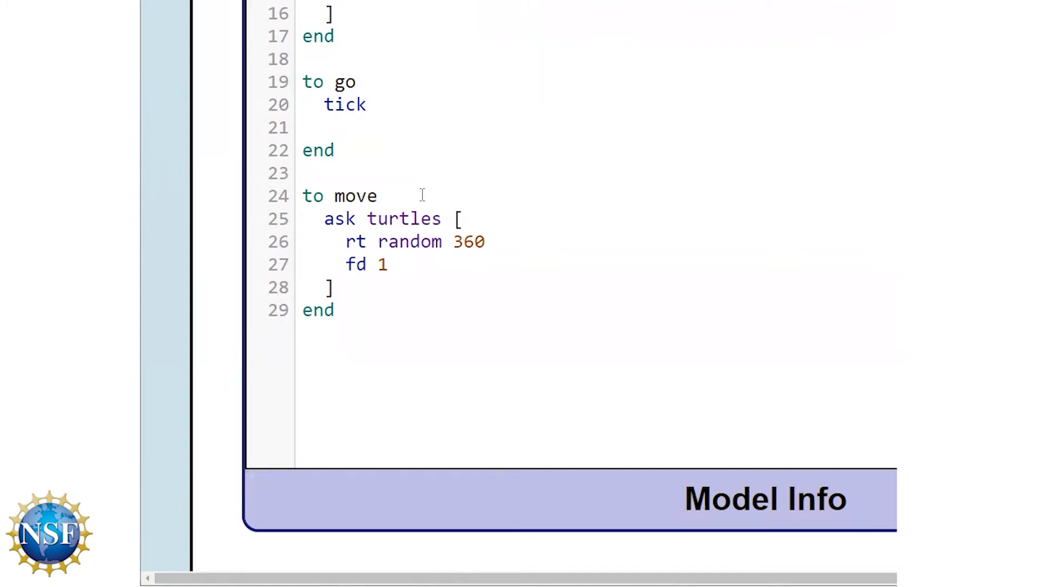
pyautogui.write('move')
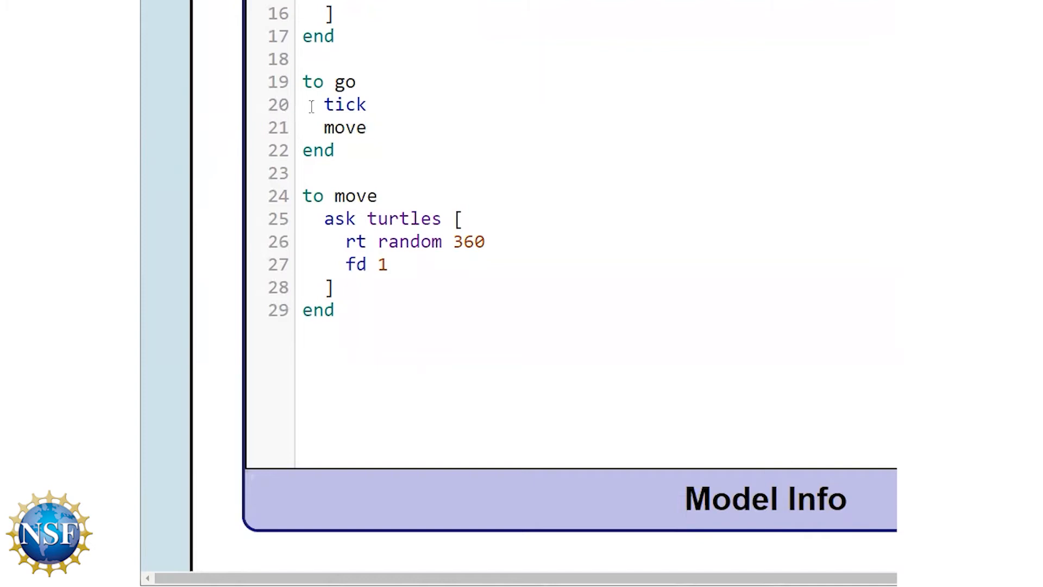
pyautogui.doubleClick(345, 104)
pyautogui.write('if color = yellow [')
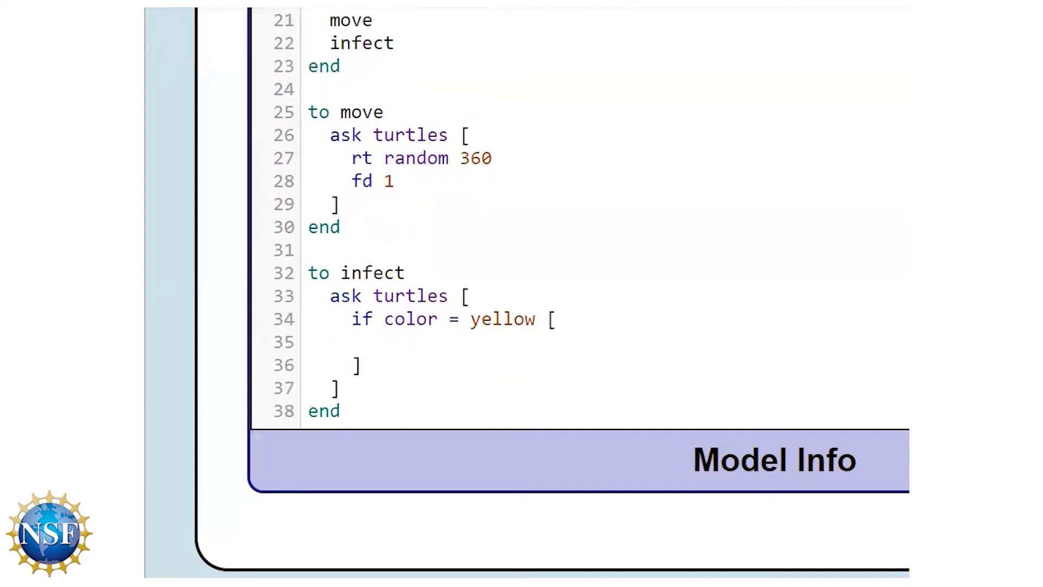
# Nest ask turtles in-radius 10 [ and if random-float 100 < 8 [ inside the yellow check
pyautogui.write('ask turtles in-radius 10 [')
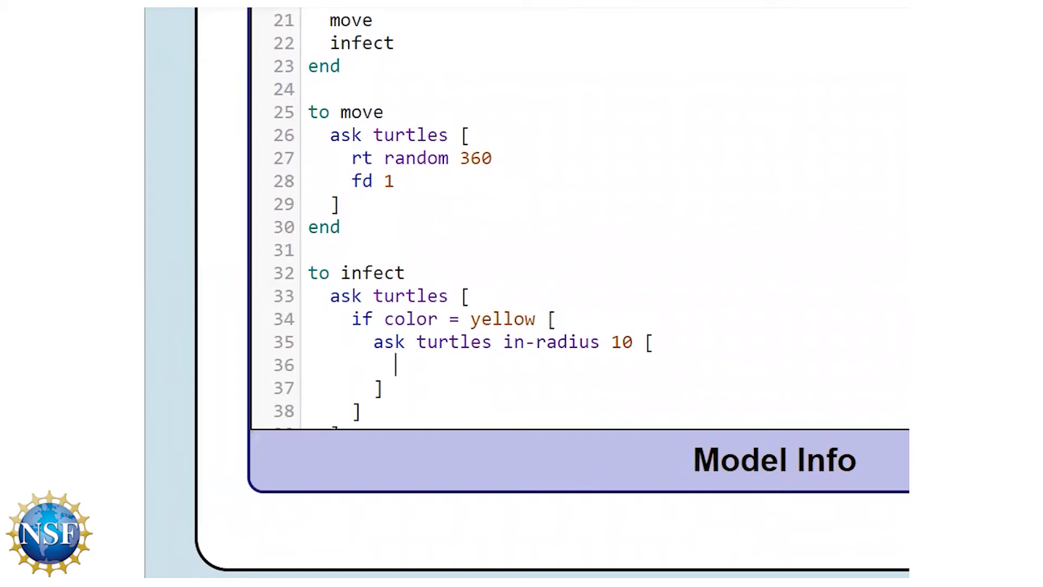
pyautogui.write('if random-float 100 < 8 [')
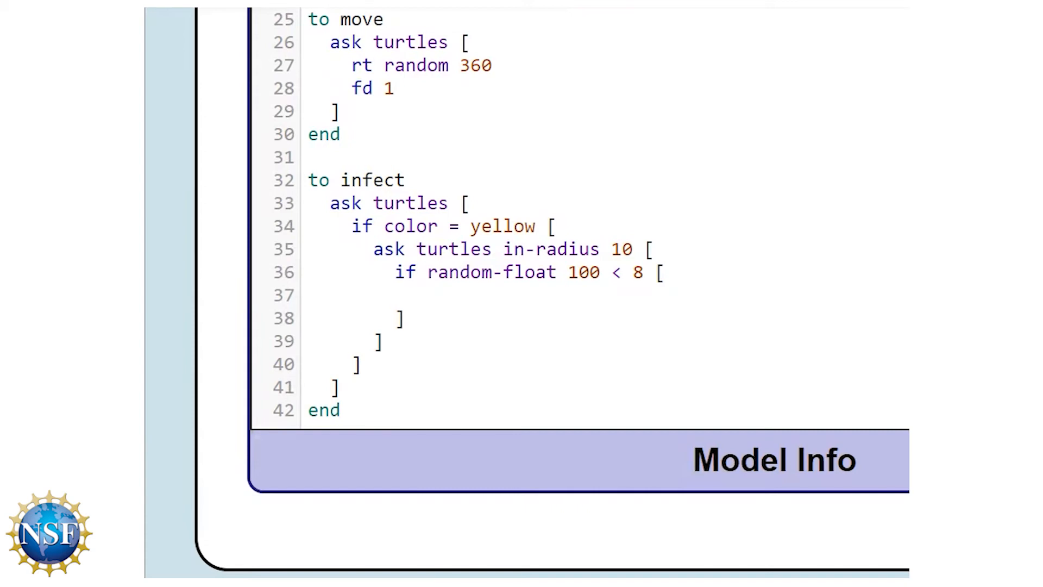
# Return to the Interface showing the world with turtles stacked at its centre
pyautogui.click(416, 295)
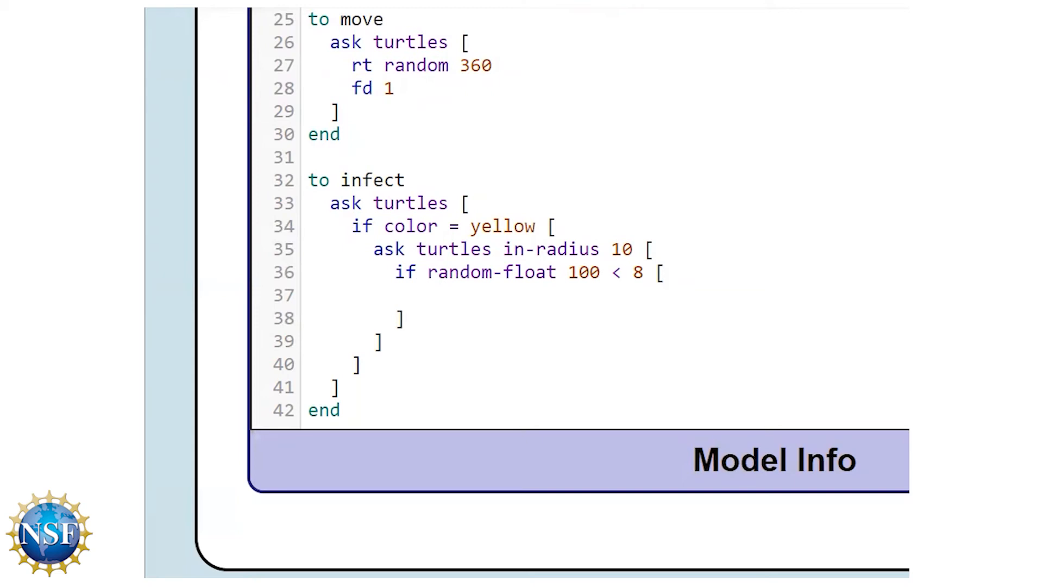
pyautogui.write('if color')
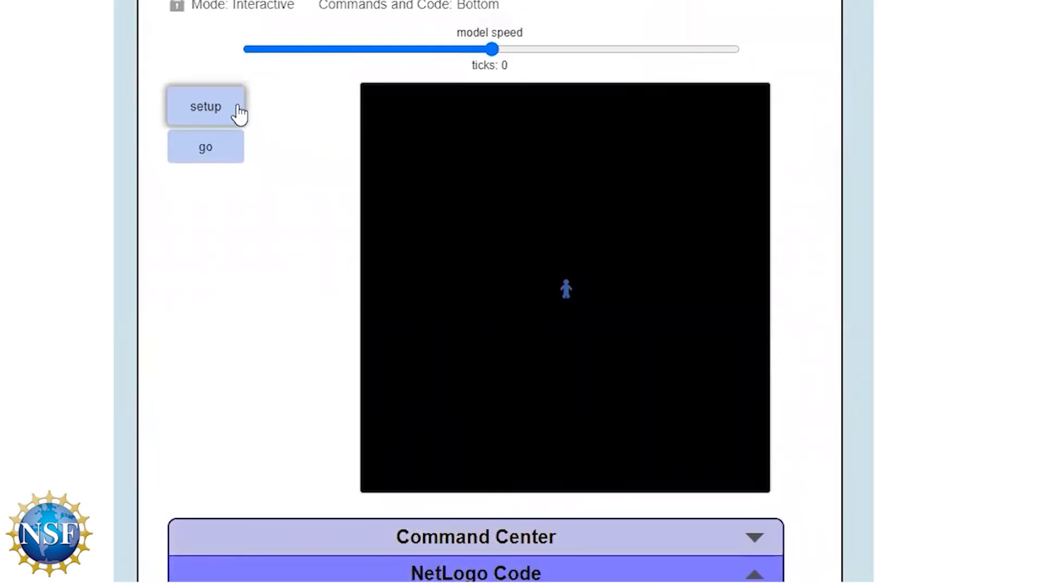
# Run setup to see turtles piled at the centre, then start a blank line in create-turtles
pyautogui.click(205, 106)
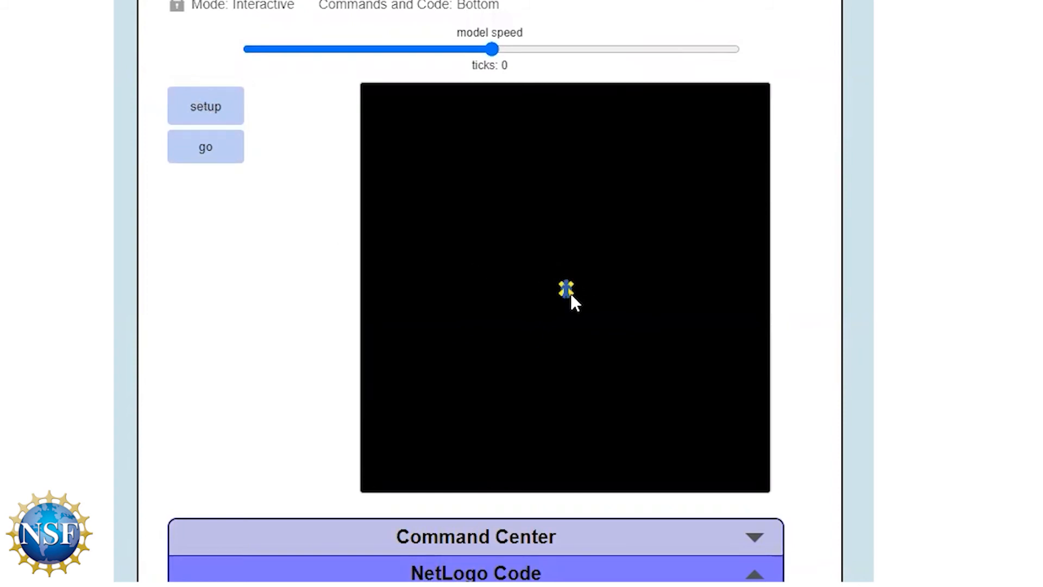
pyautogui.moveTo(593, 277)
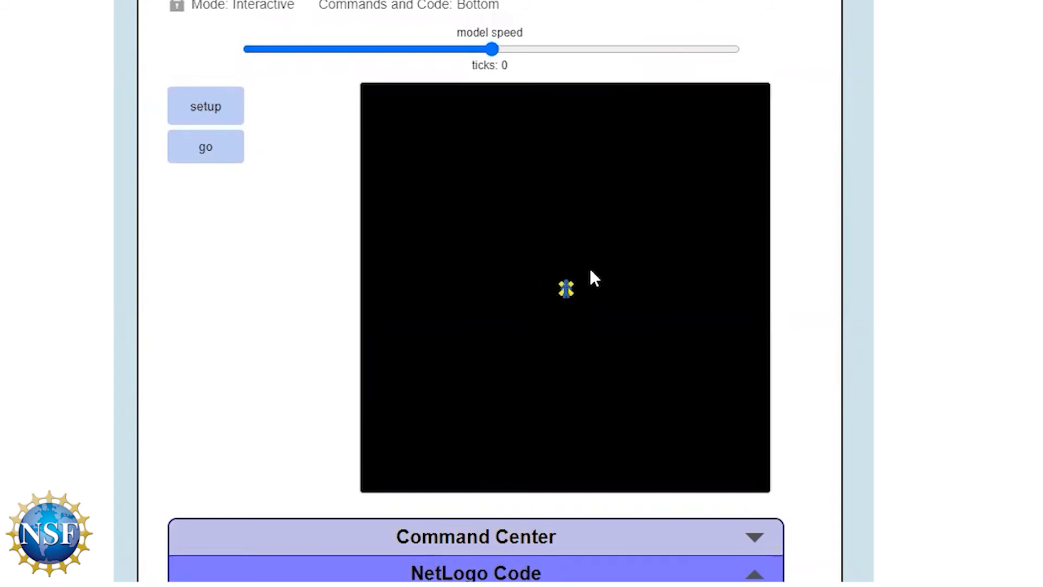
pyautogui.moveTo(137, 273)
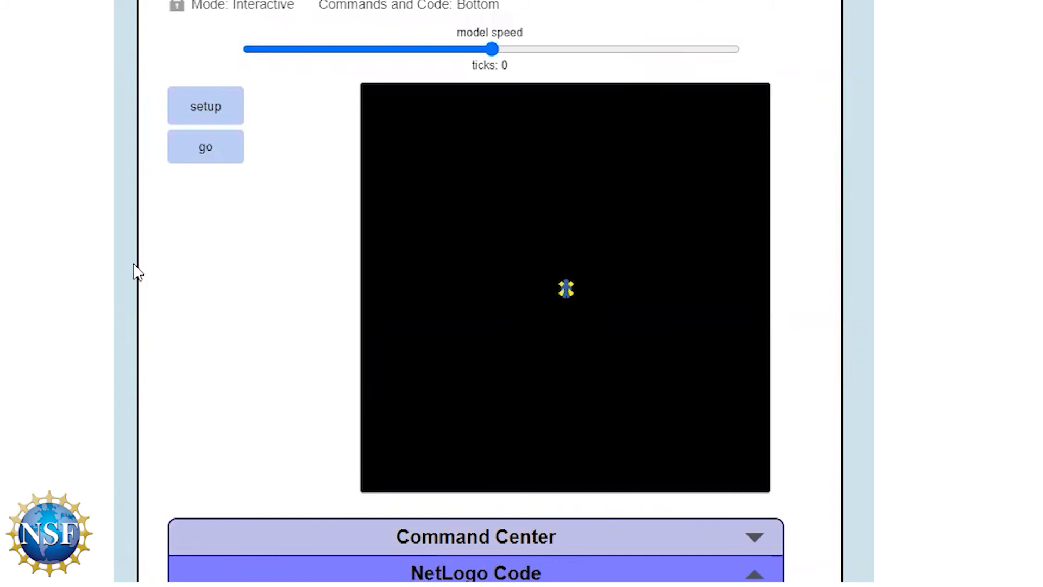
pyautogui.moveTo(279, 154)
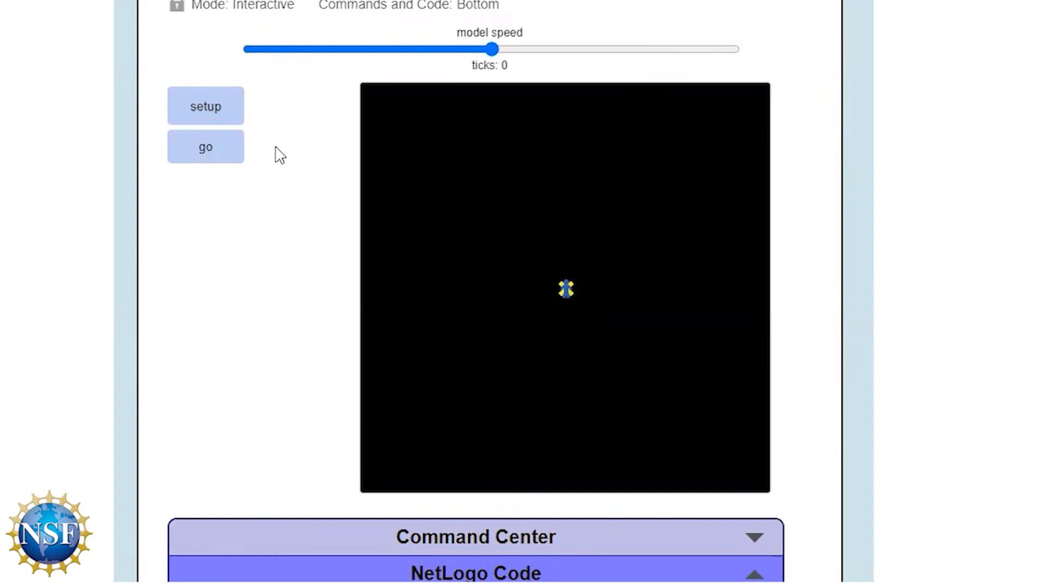
pyautogui.click(205, 146)
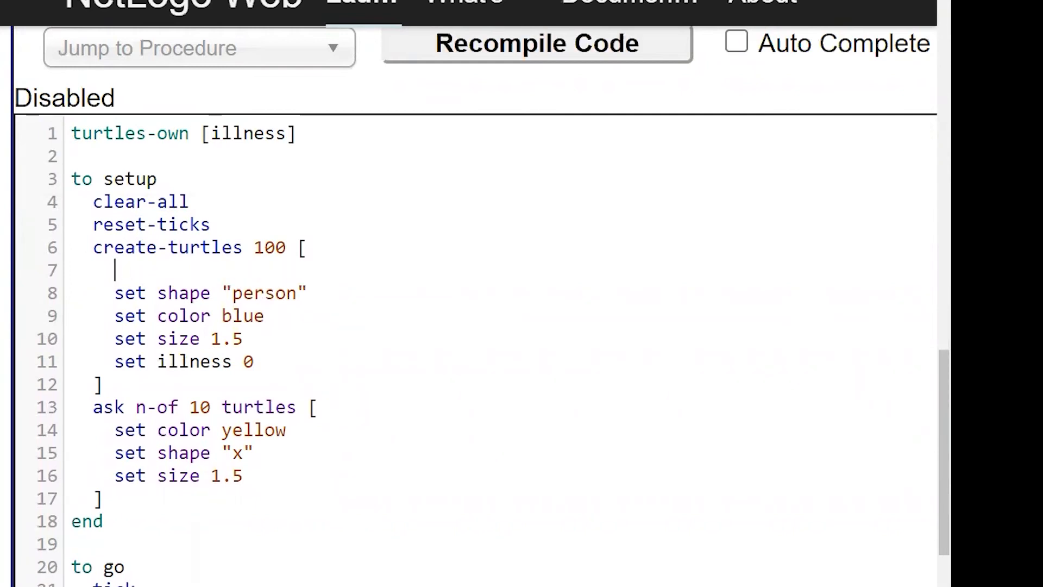
# Add setxy random-xcor random-ycor so new turtles spawn at random positions
pyautogui.write('setxy')
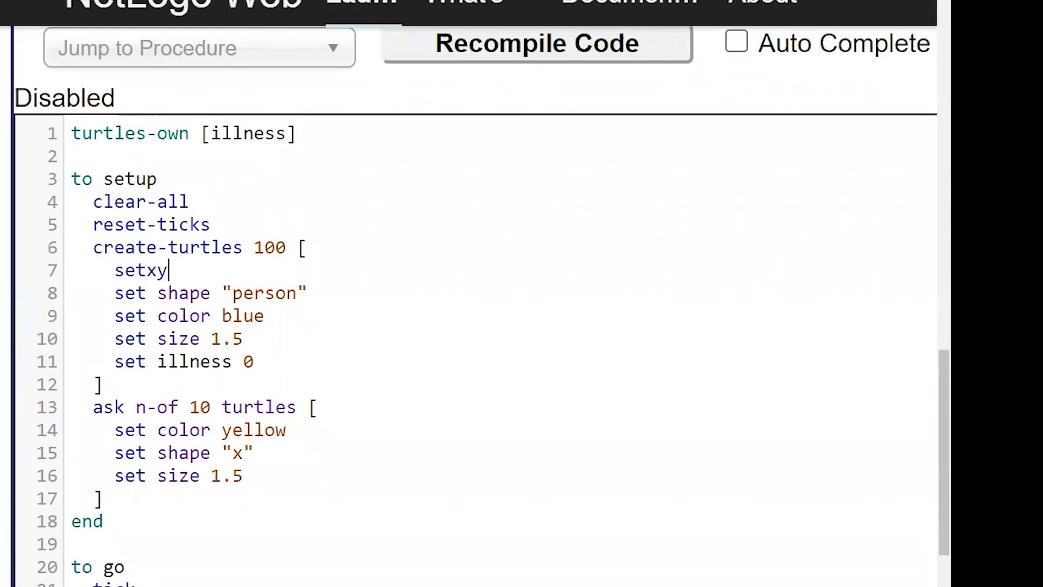
pyautogui.write('random-xcor random-')
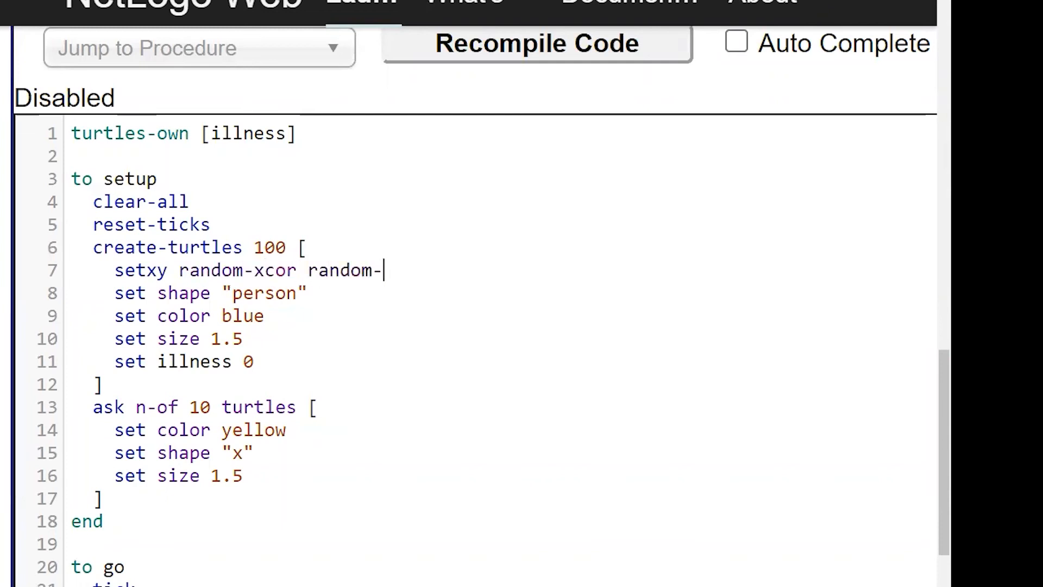
pyautogui.write('ycor')
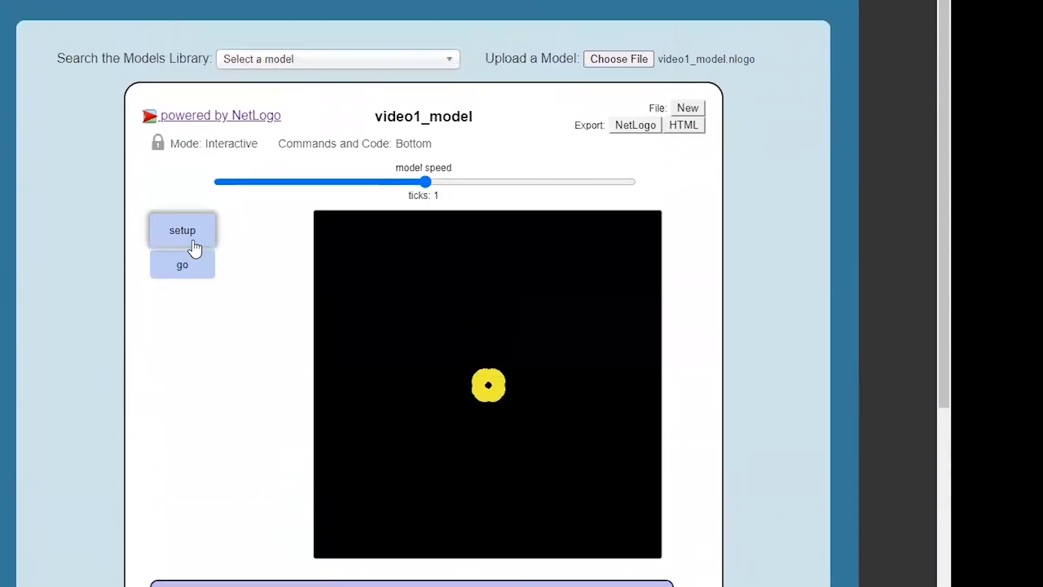
# Run setup, step go twice to watch infection spread, reset, and bring up go's edit menu
pyautogui.click(181, 229)
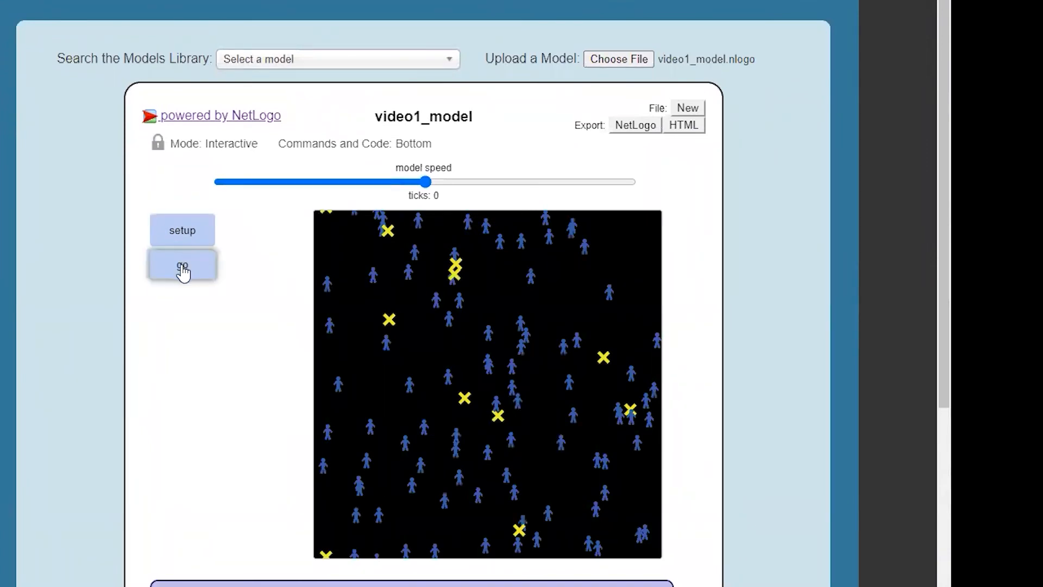
pyautogui.click(182, 265)
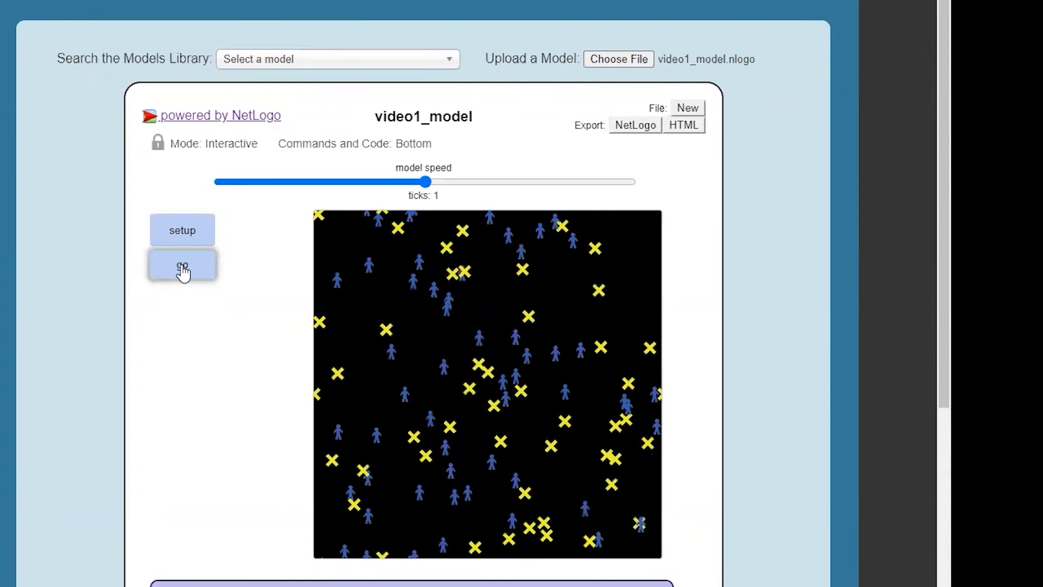
pyautogui.click(182, 266)
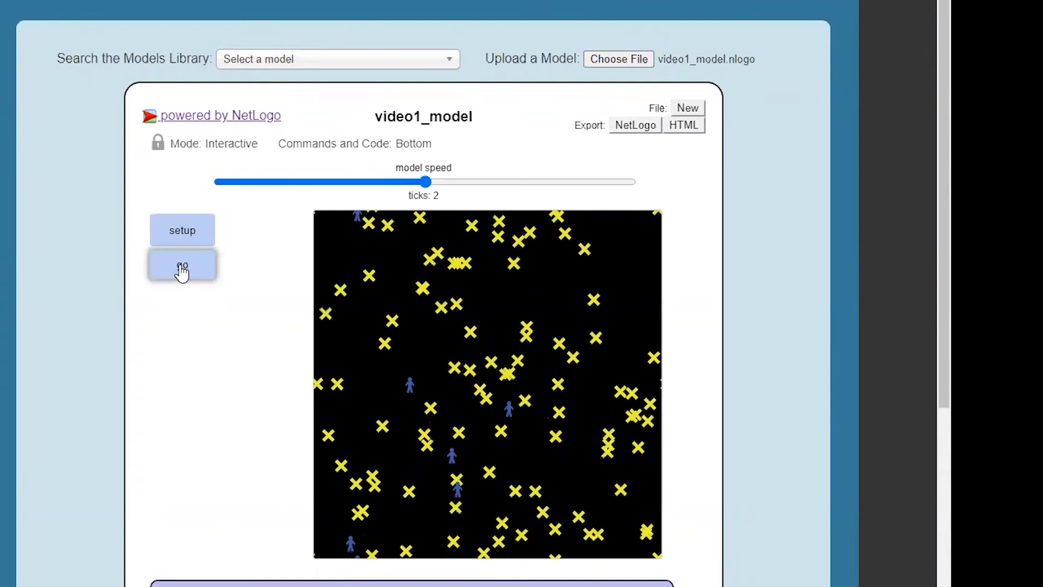
pyautogui.click(181, 230)
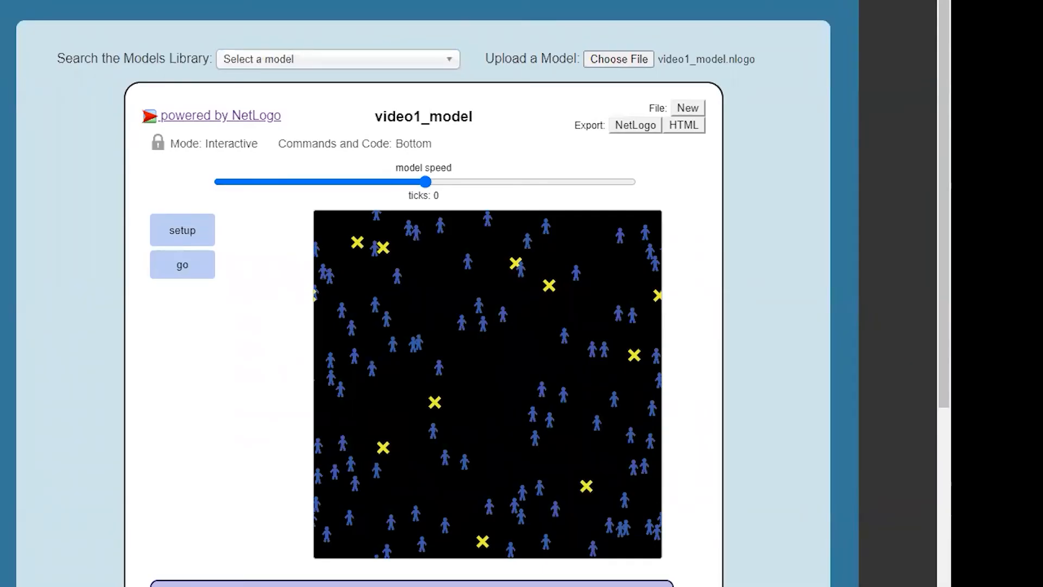
pyautogui.moveTo(165, 298)
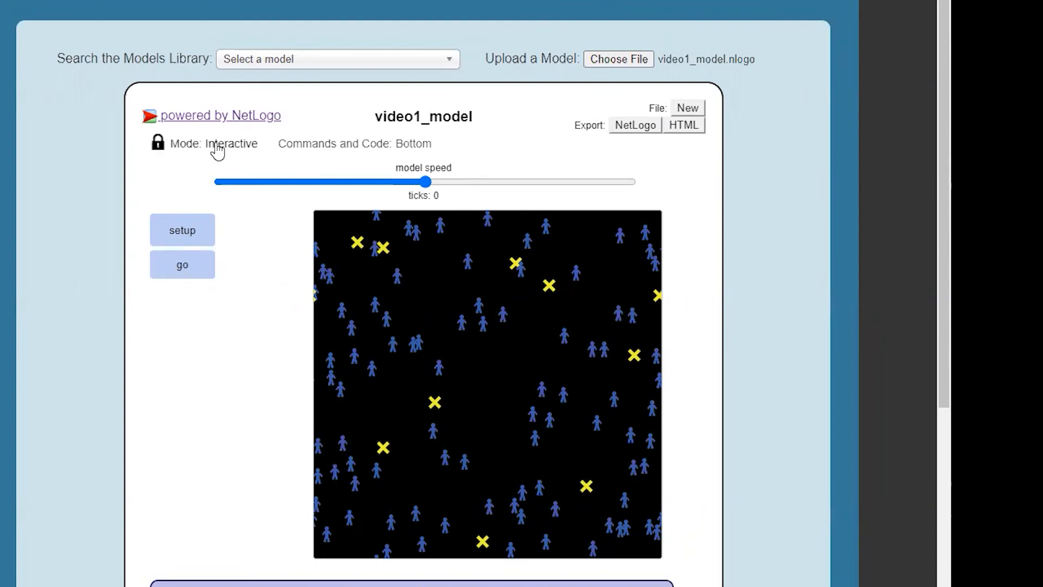
pyautogui.rightClick(181, 264)
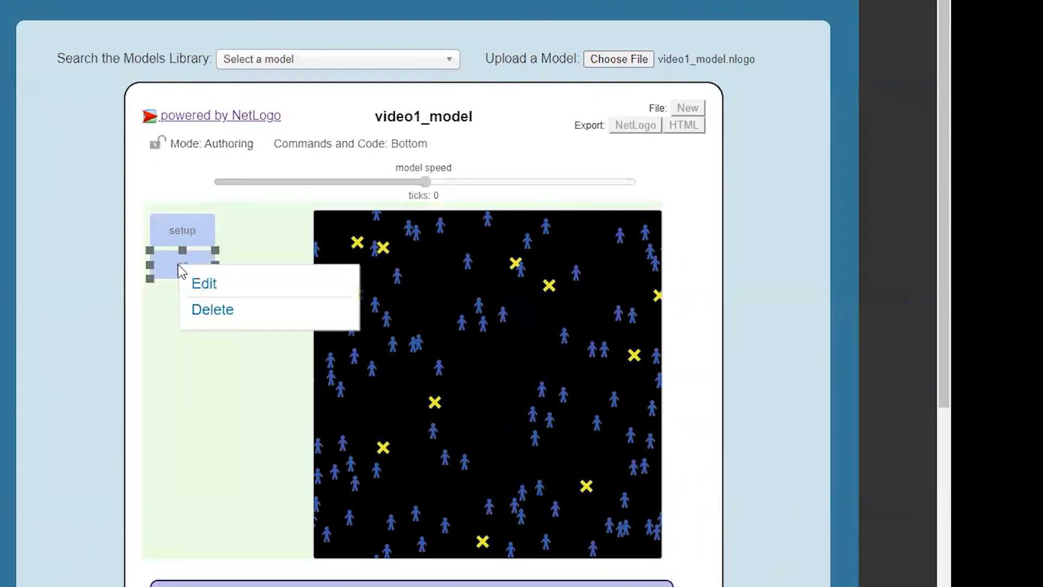
# Edit the go button to tick Forever and Disable until ticks start, then confirm
pyautogui.click(203, 283)
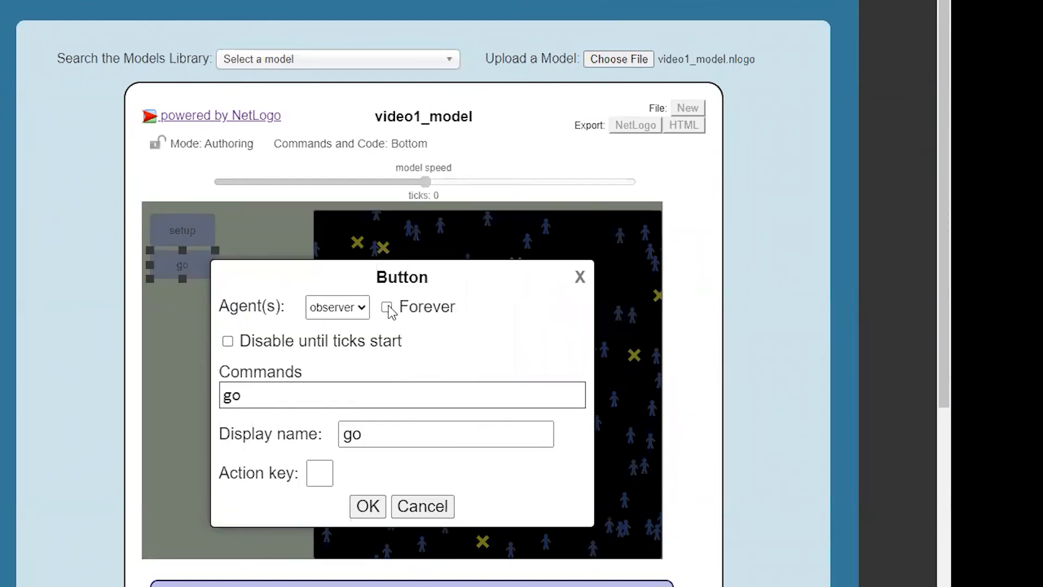
pyautogui.click(386, 307)
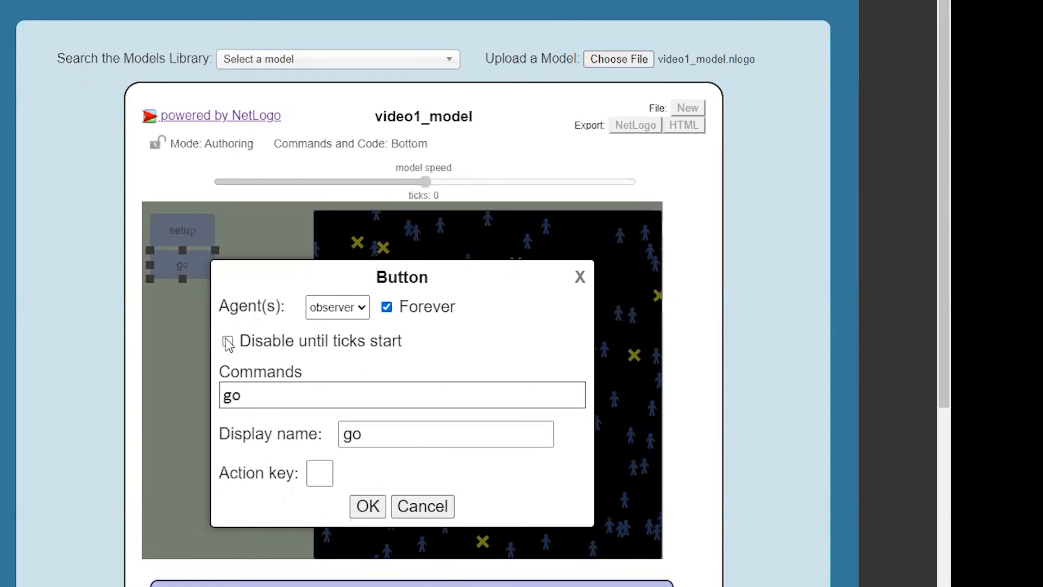
pyautogui.click(227, 340)
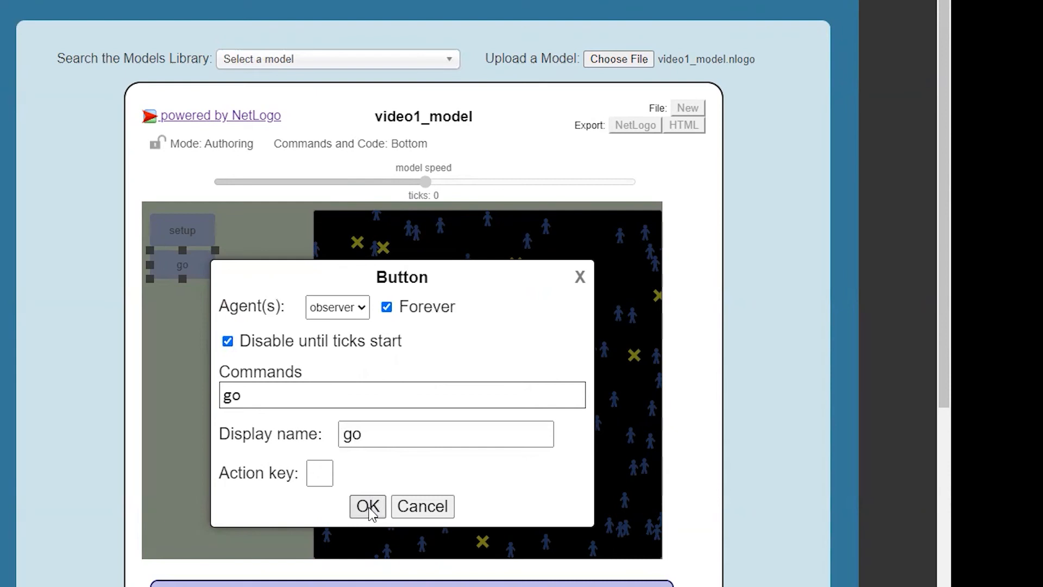
pyautogui.click(368, 507)
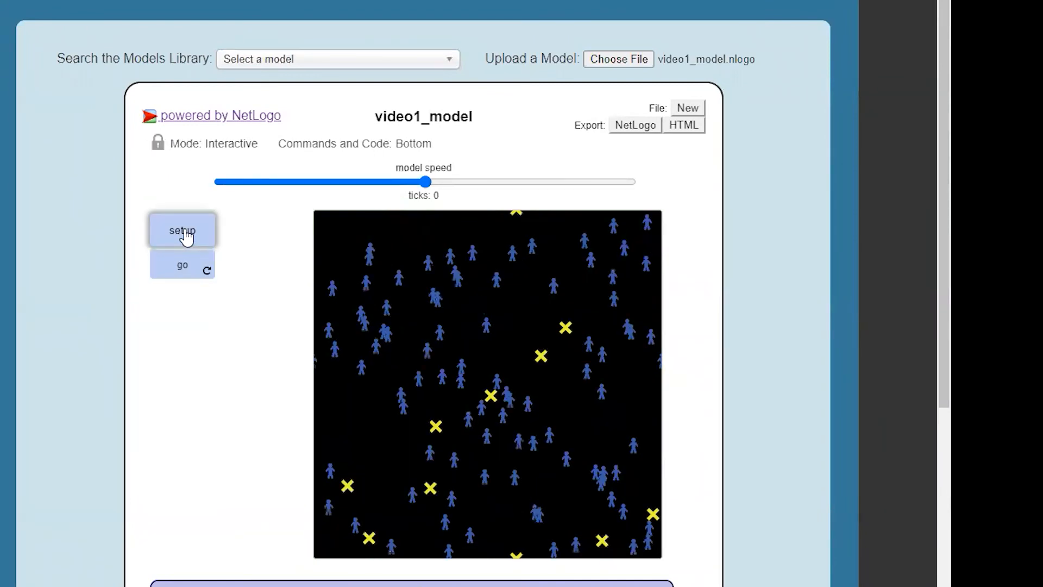
# Reset the population and run go continuously until every turtle turns yellow
pyautogui.click(182, 265)
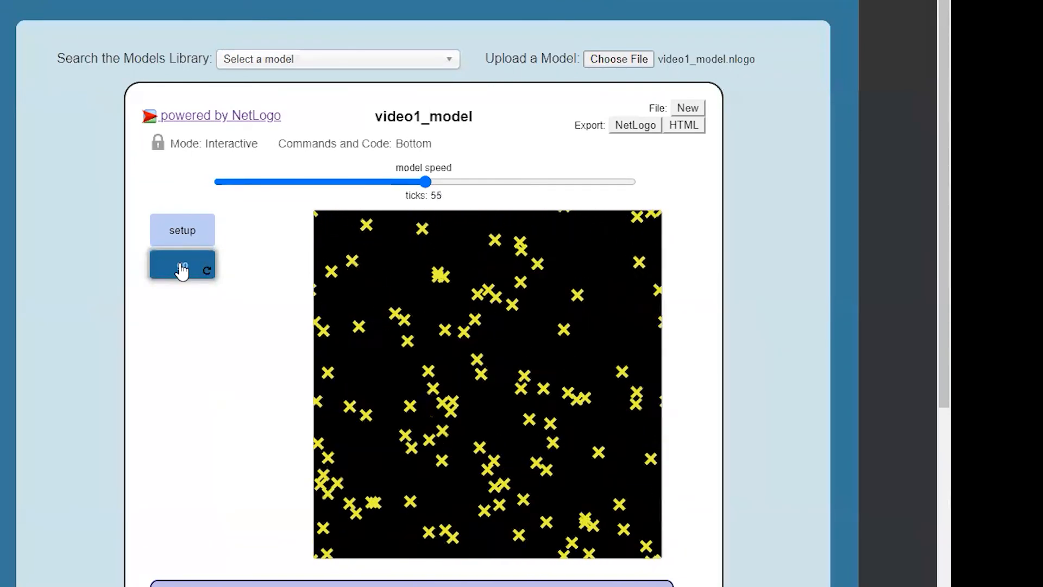
pyautogui.click(183, 265)
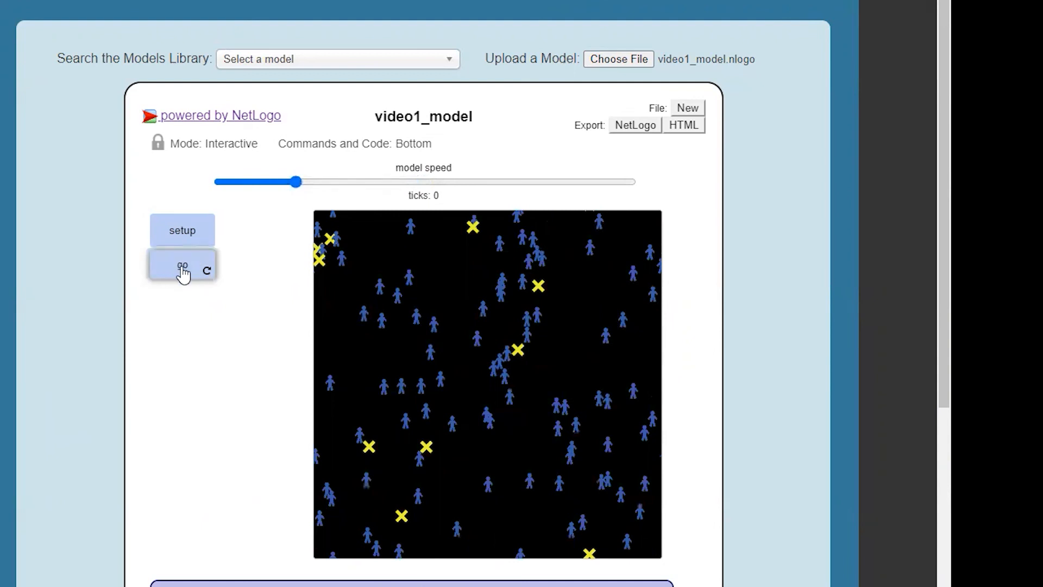
pyautogui.click(181, 264)
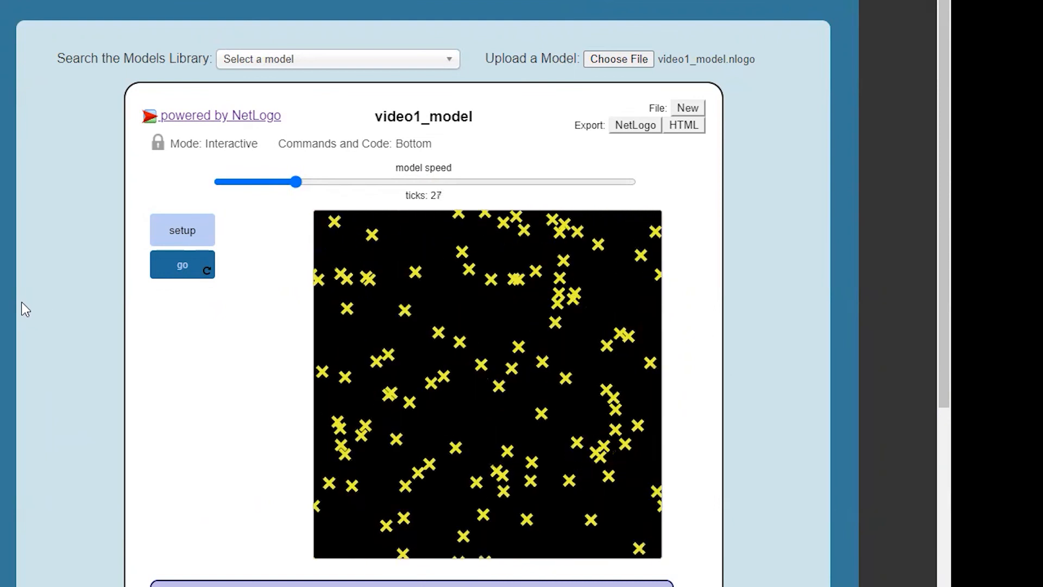
# Run setup and go again at the slower speed, stopping the run at ticks 23
pyautogui.click(181, 229)
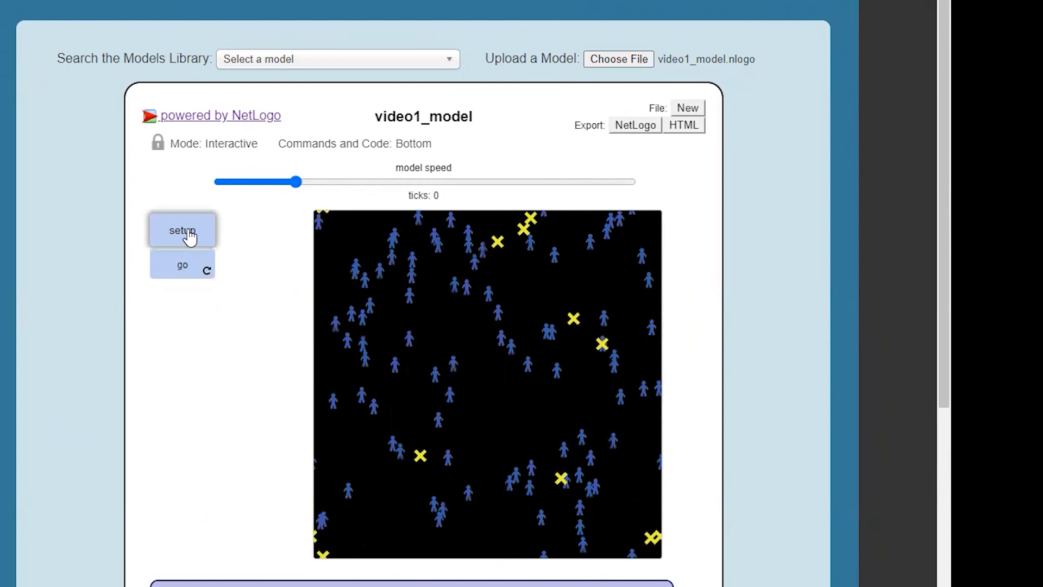
pyautogui.click(181, 264)
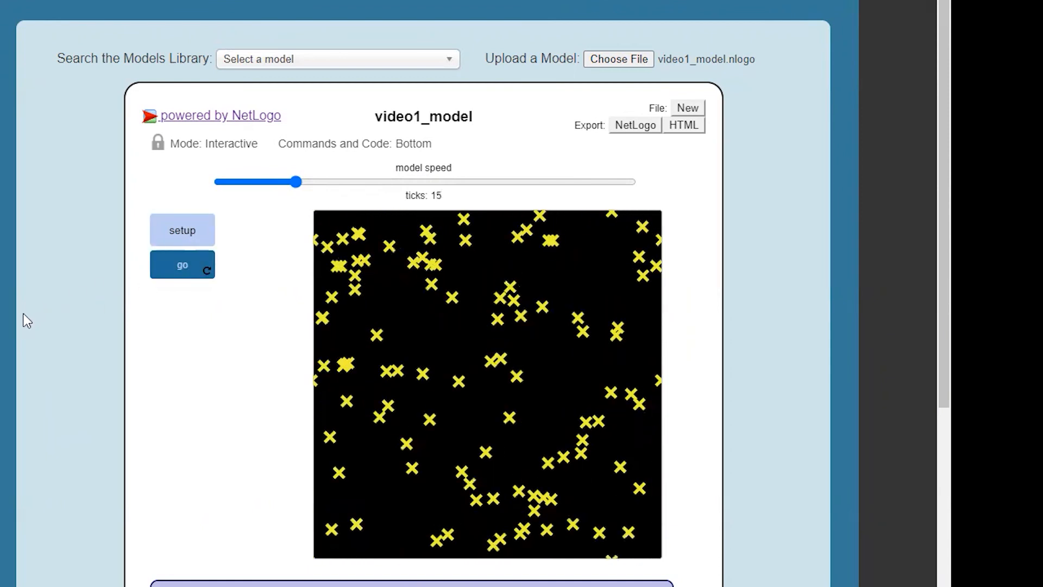
pyautogui.click(182, 264)
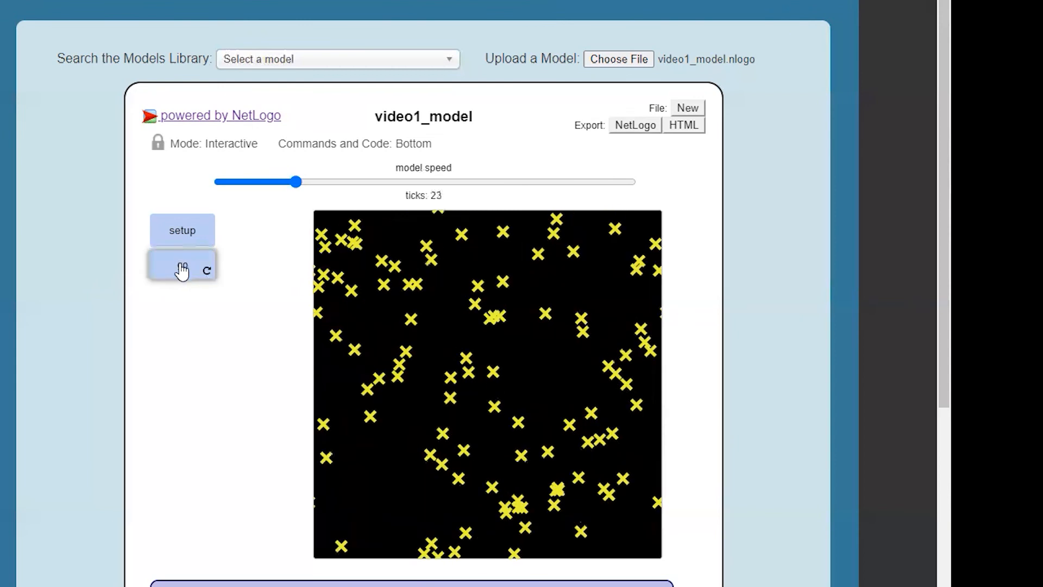